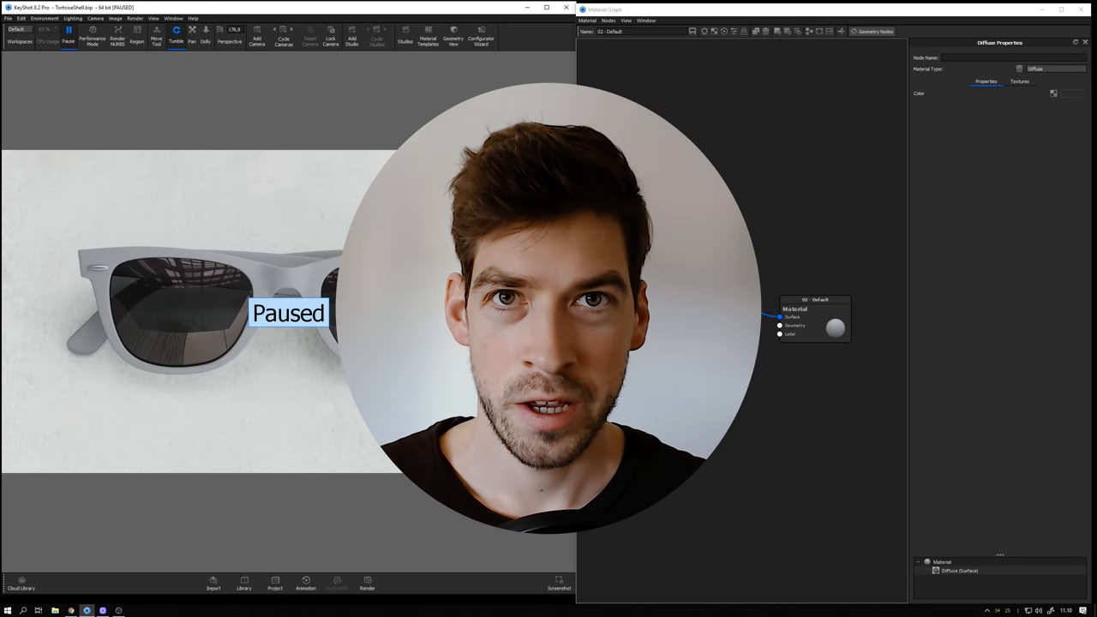
Step: Unpause the real-time render and bring up the material graph context menu
click(67, 34)
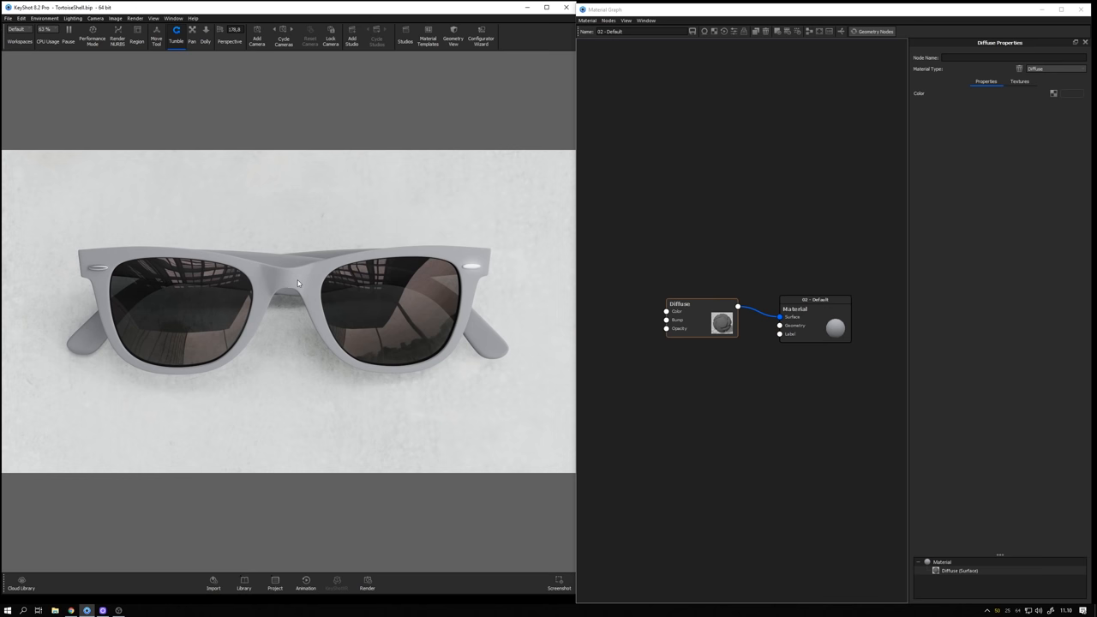
right_click(299, 282)
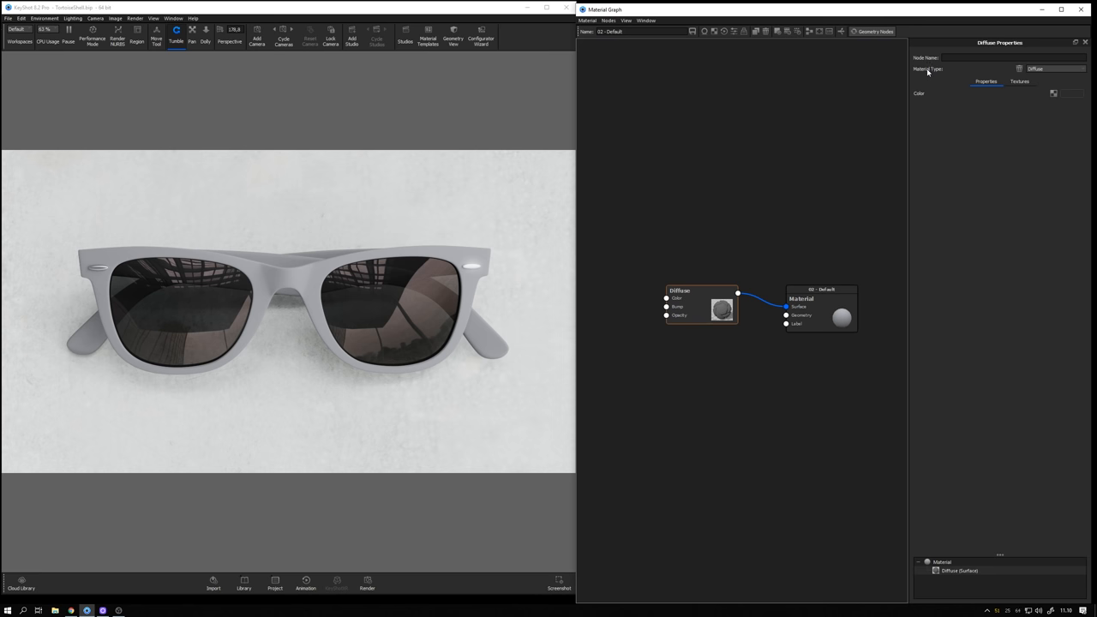
Step: Switch the frame's material type from Diffuse to Dielectric, making it clear plastic
click(1055, 68)
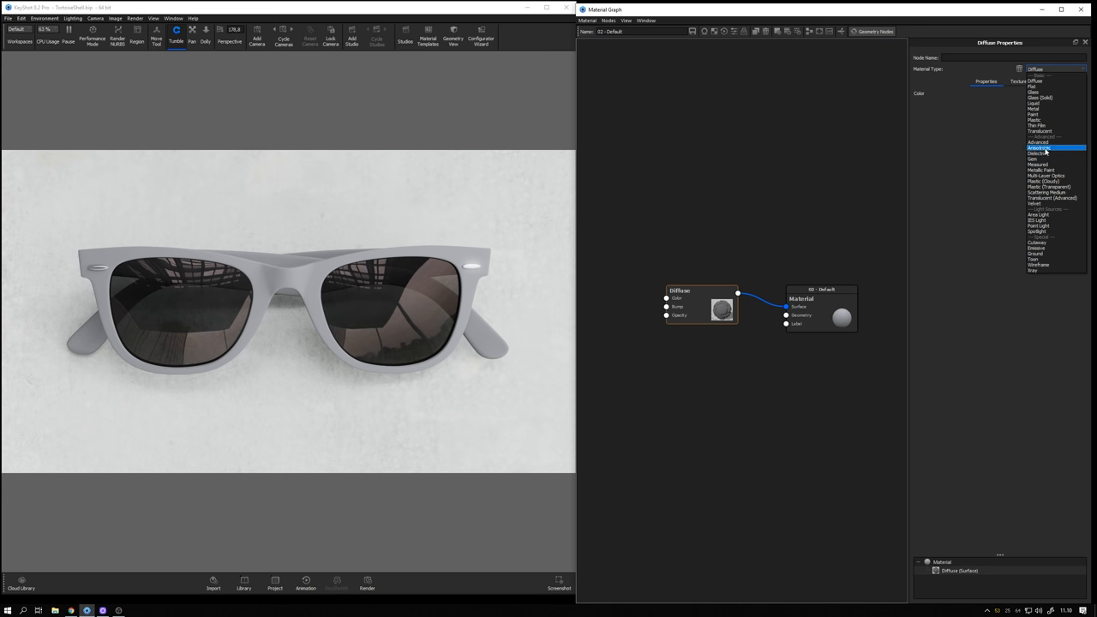
click(1040, 153)
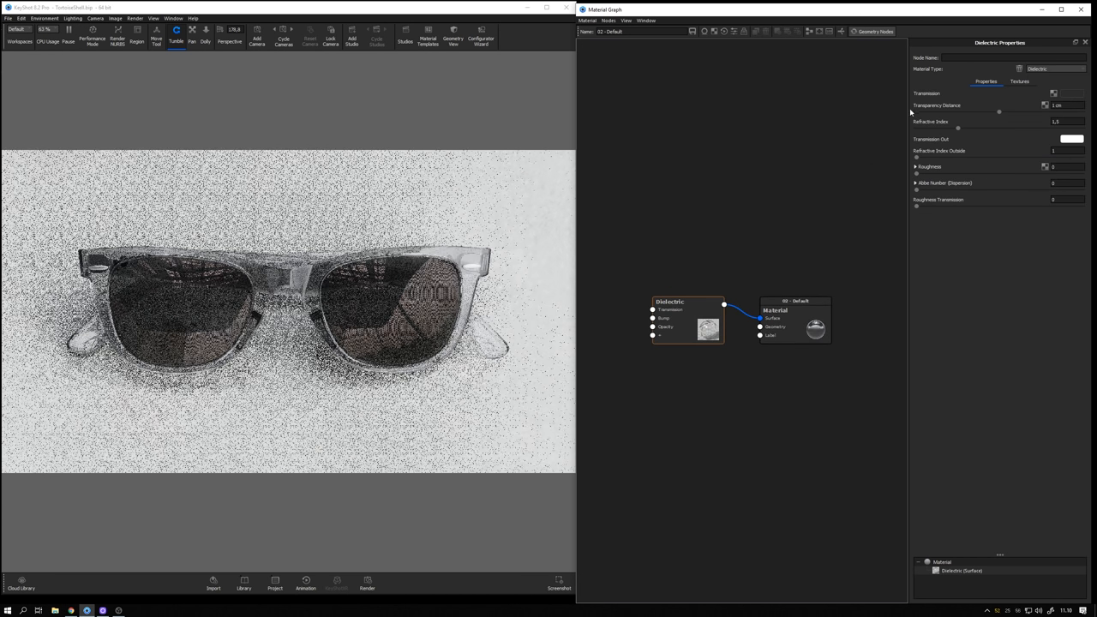
mouse_move(929, 94)
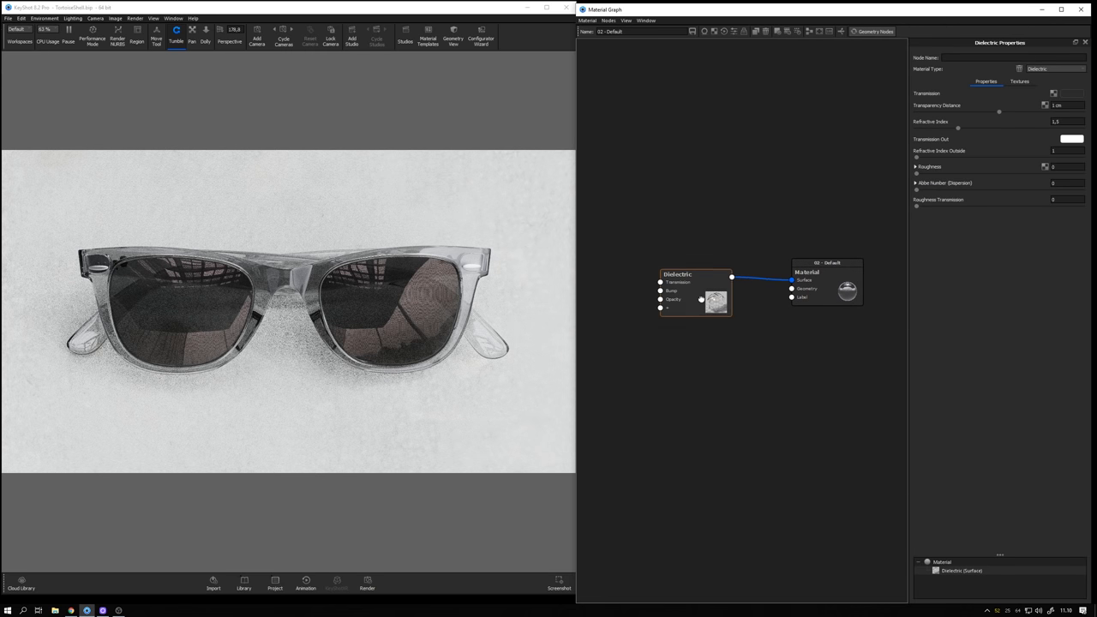
Step: Add a Granite texture node and wire it into the Dielectric's Transmission input
right_click(654, 363)
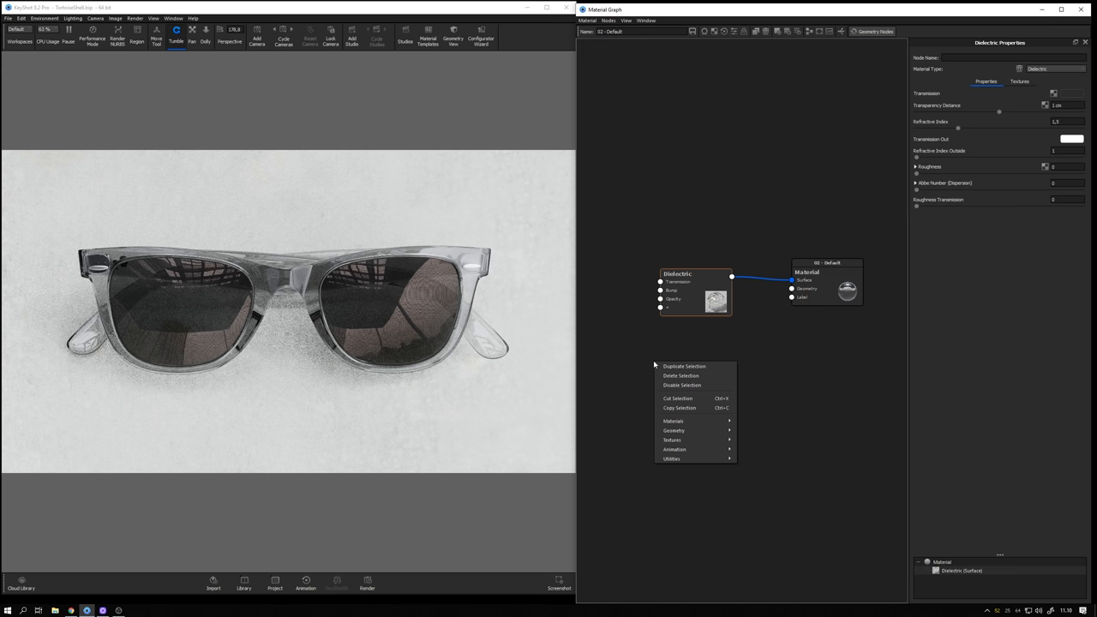
click(639, 354)
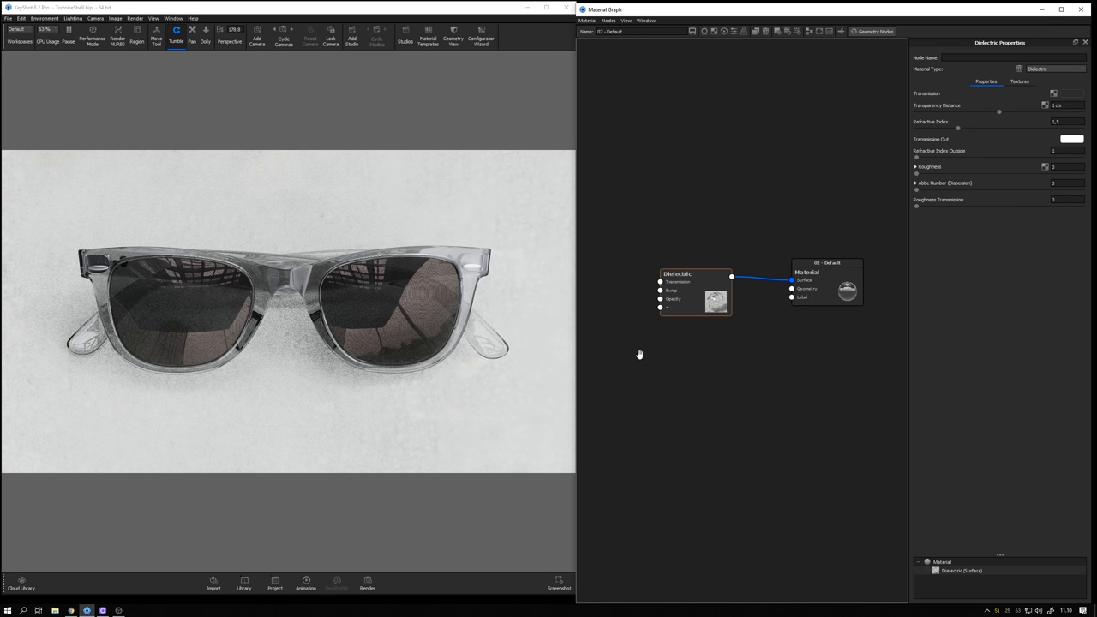
right_click(639, 354)
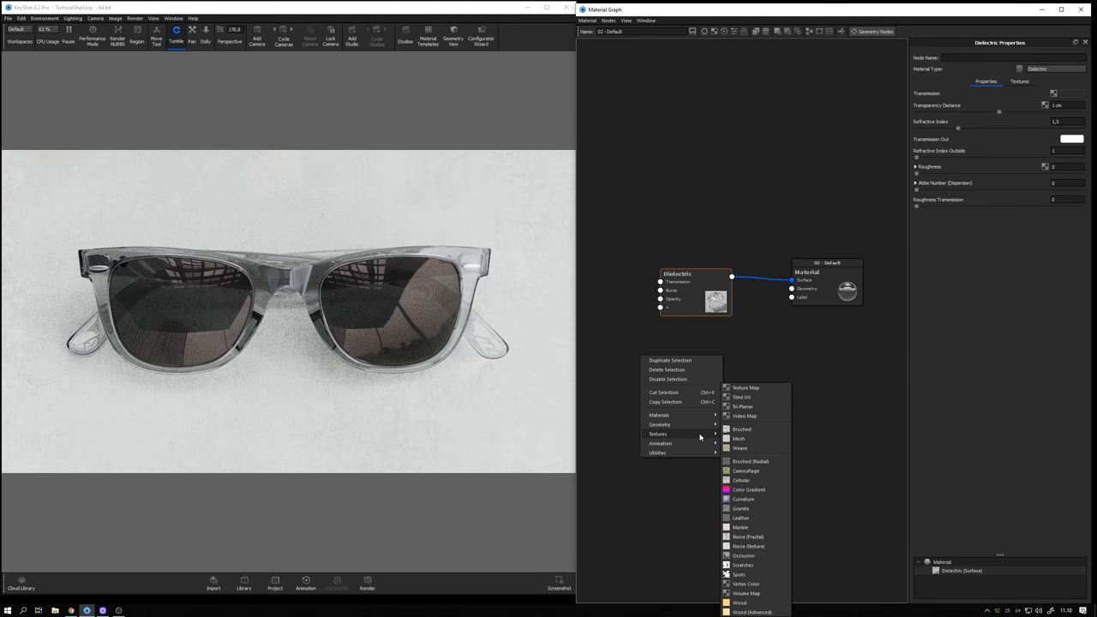
click(741, 508)
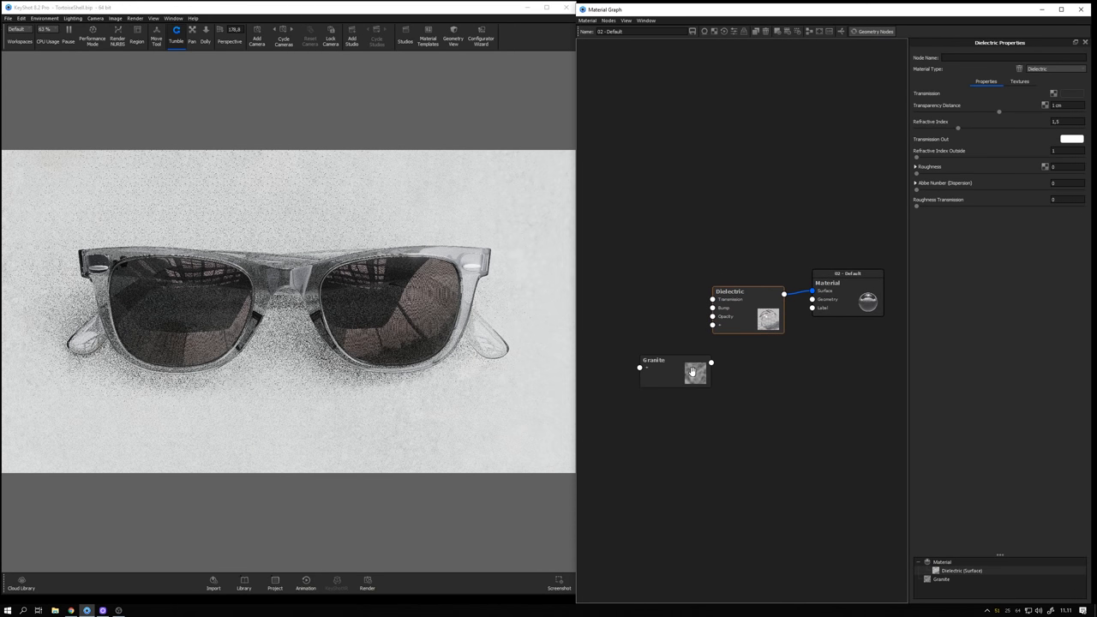
drag(695, 371, 656, 310)
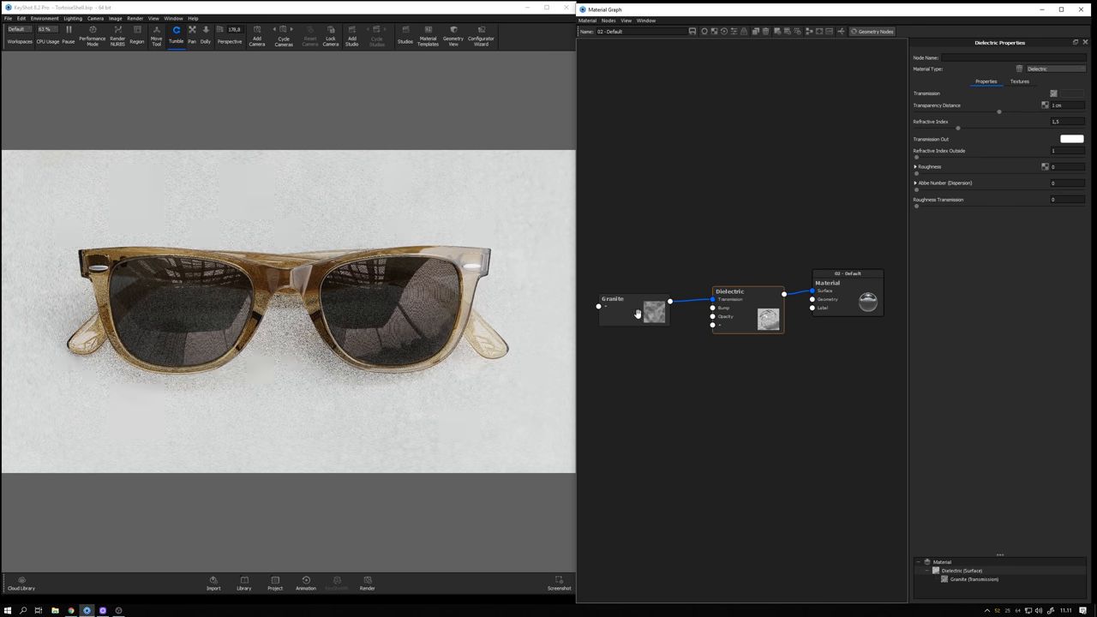
Step: Recolour the Granite texture to a warm orange-brown for a golden amber frame tint
click(634, 311)
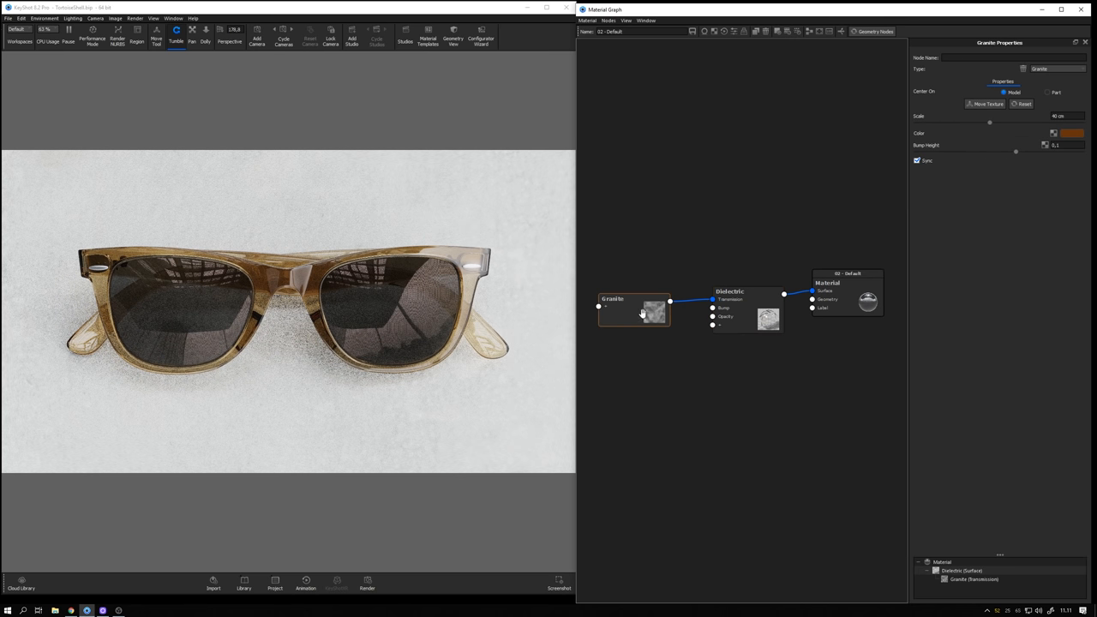
click(1072, 133)
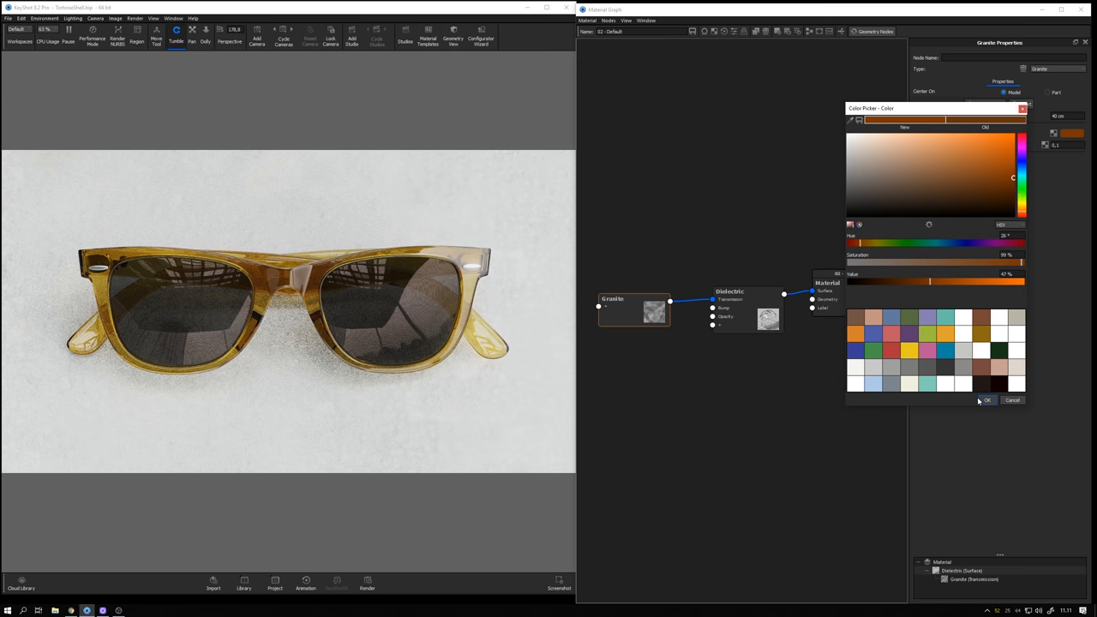
click(987, 400)
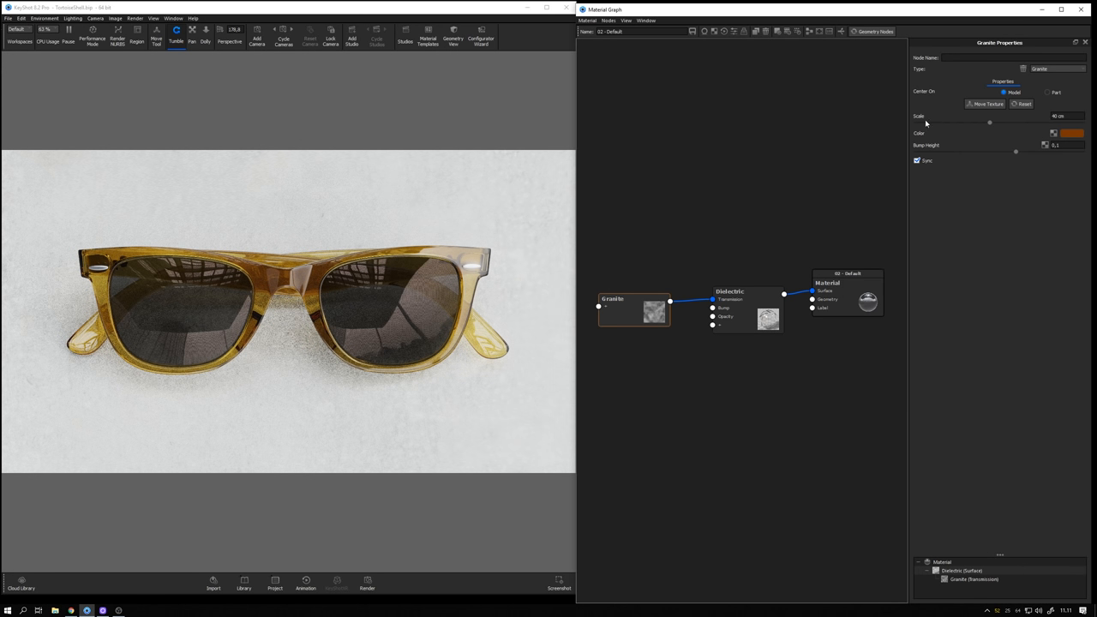
Step: Lower the Dielectric's Transparency Distance to 0.4 cm for a deeper brown frame
click(729, 292)
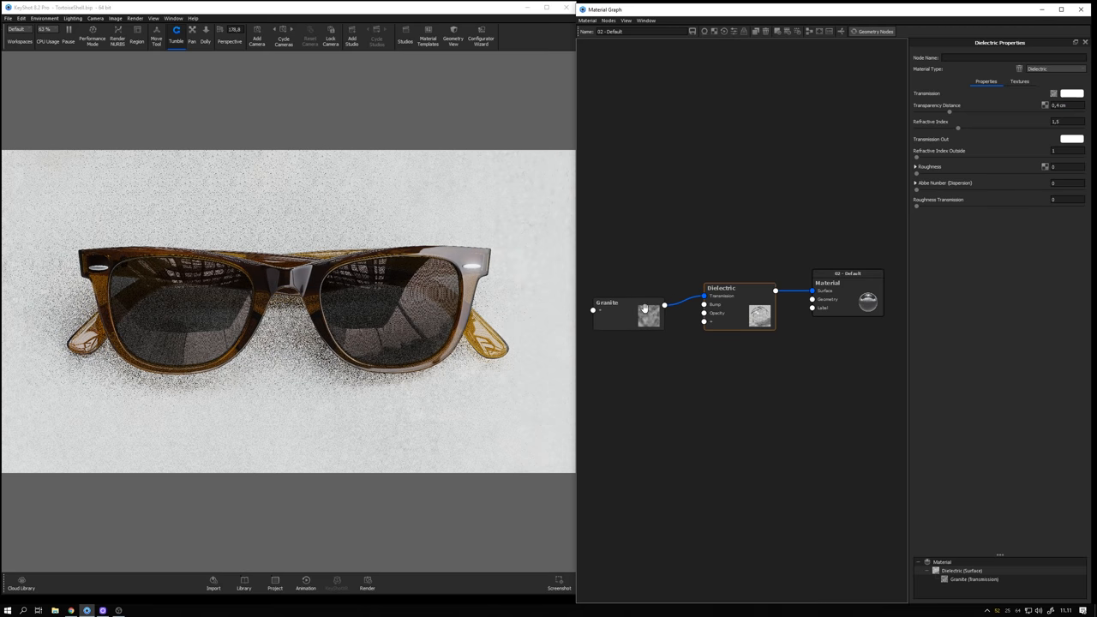
click(612, 298)
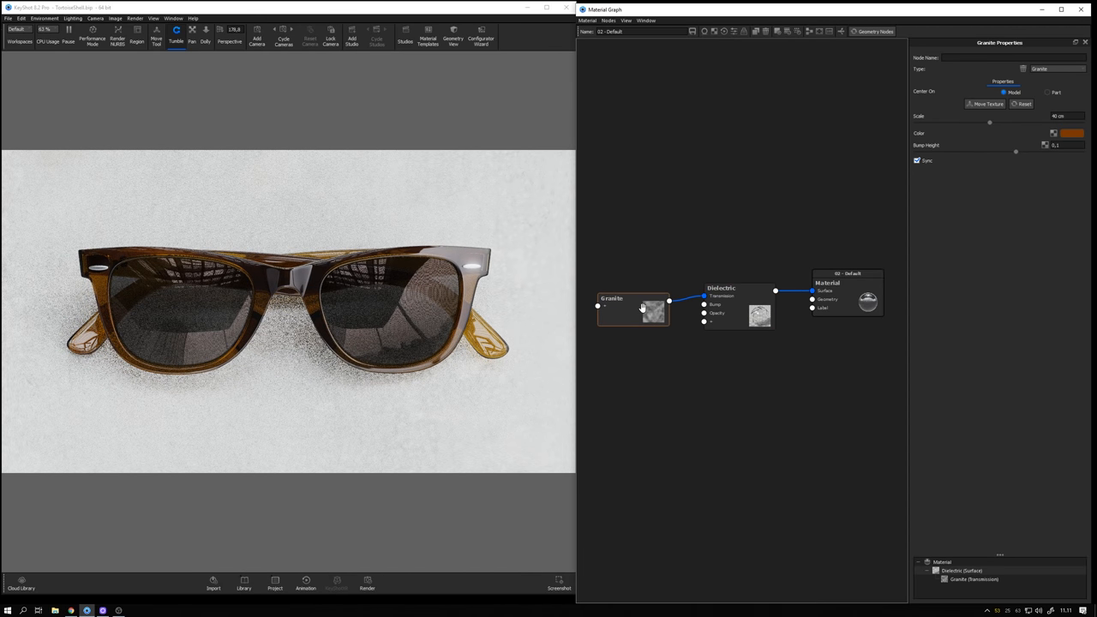
Step: Reduce the Granite scale for finer streaks and preview the texture alone on the frame
click(635, 309)
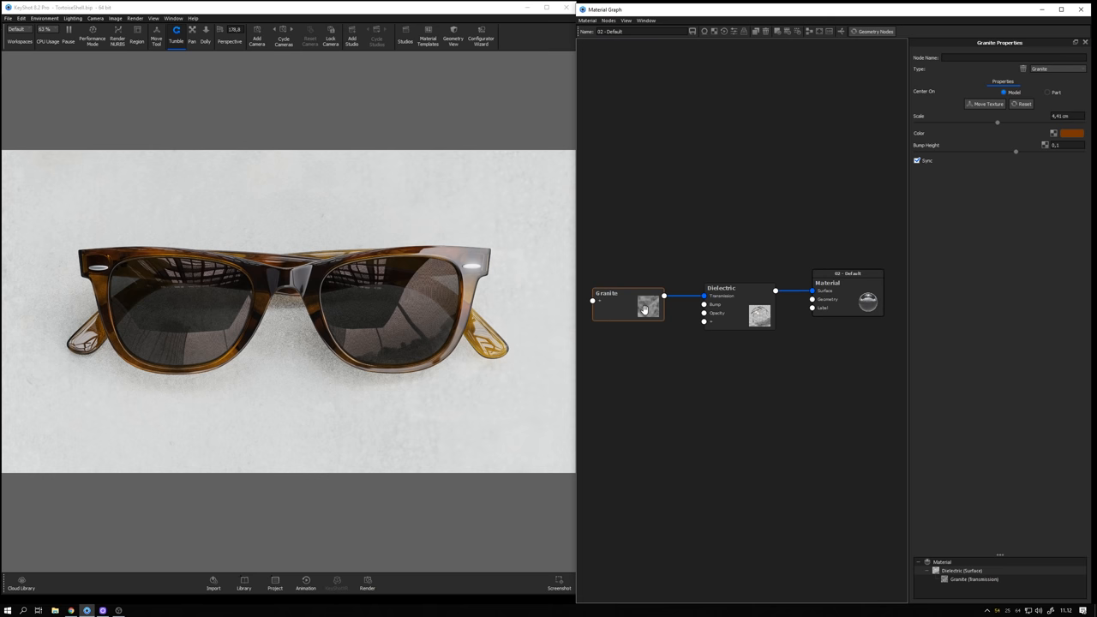
click(609, 293)
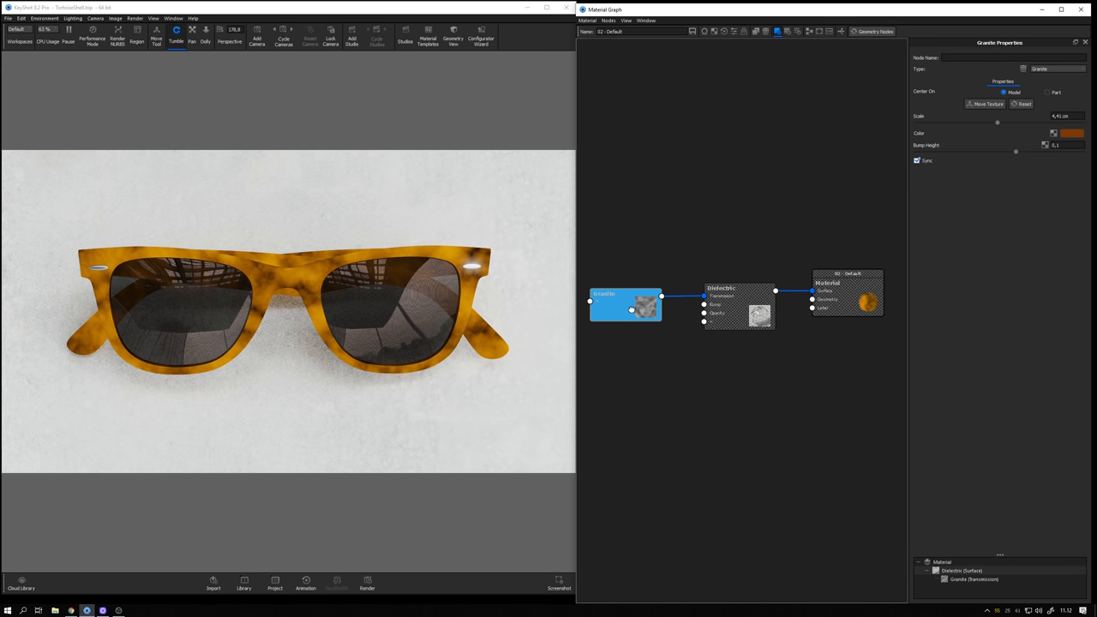
Step: Add a Color Gradient node between Granite and the Dielectric's transmission and select it
right_click(681, 201)
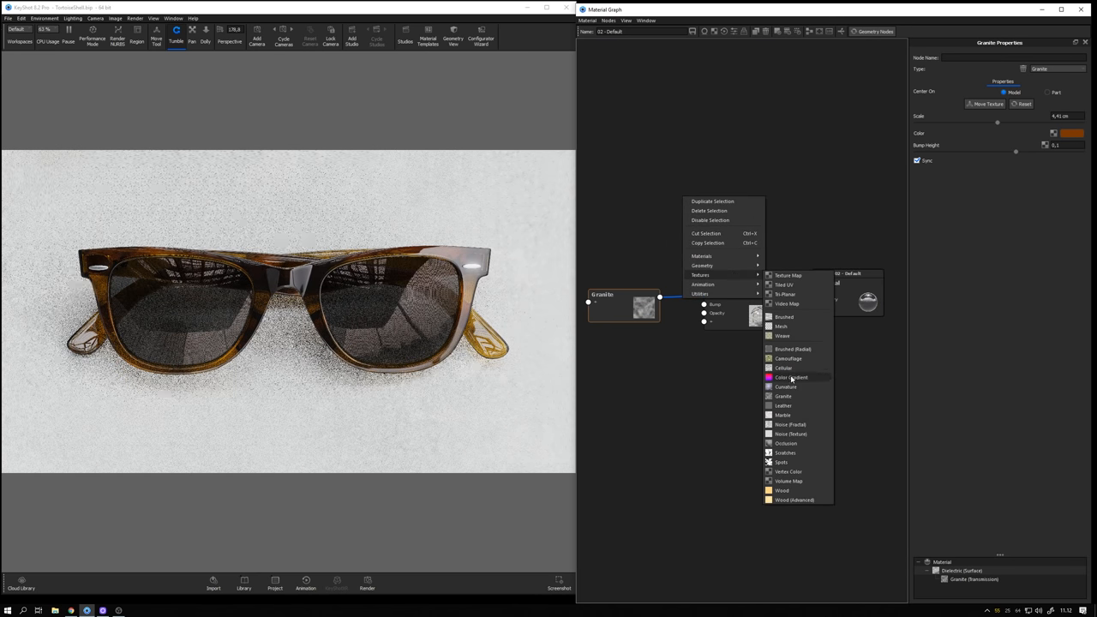
click(792, 378)
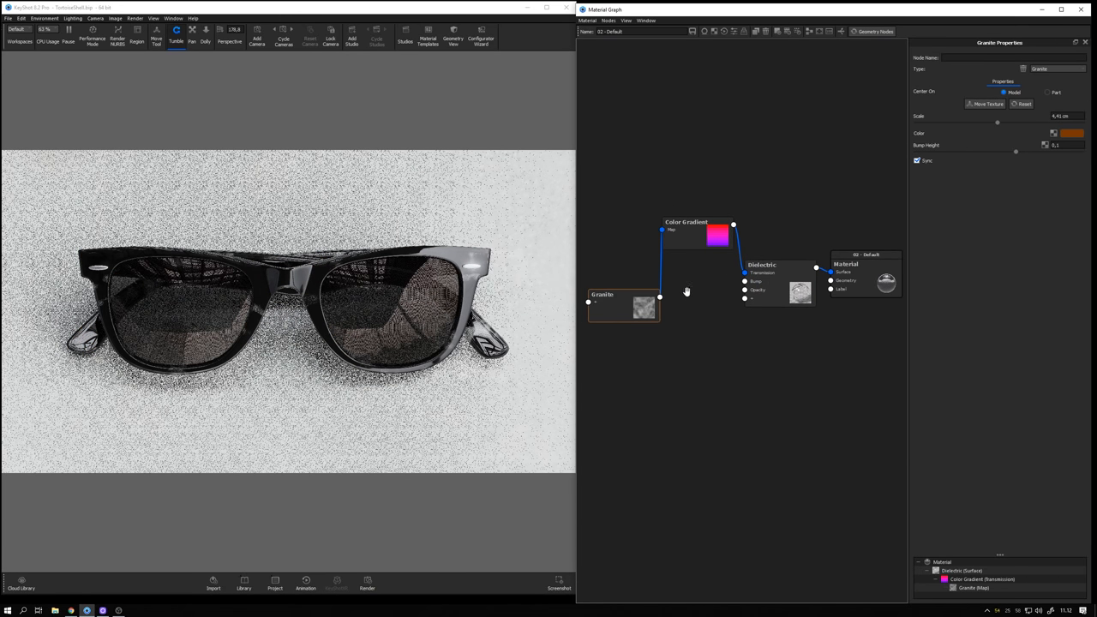
drag(686, 221, 686, 269)
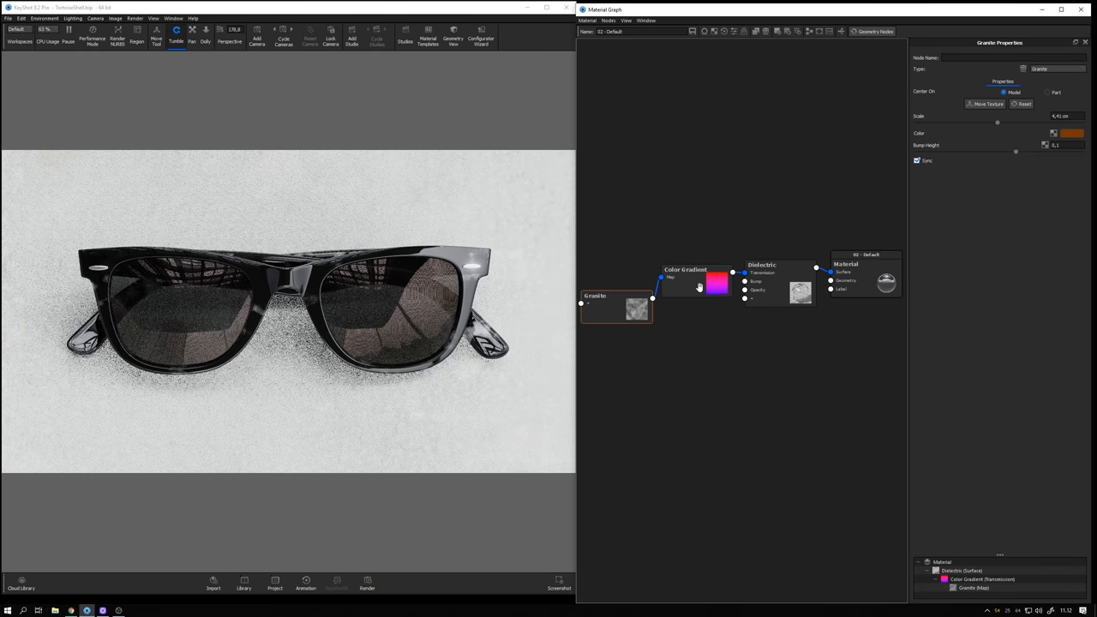
click(686, 270)
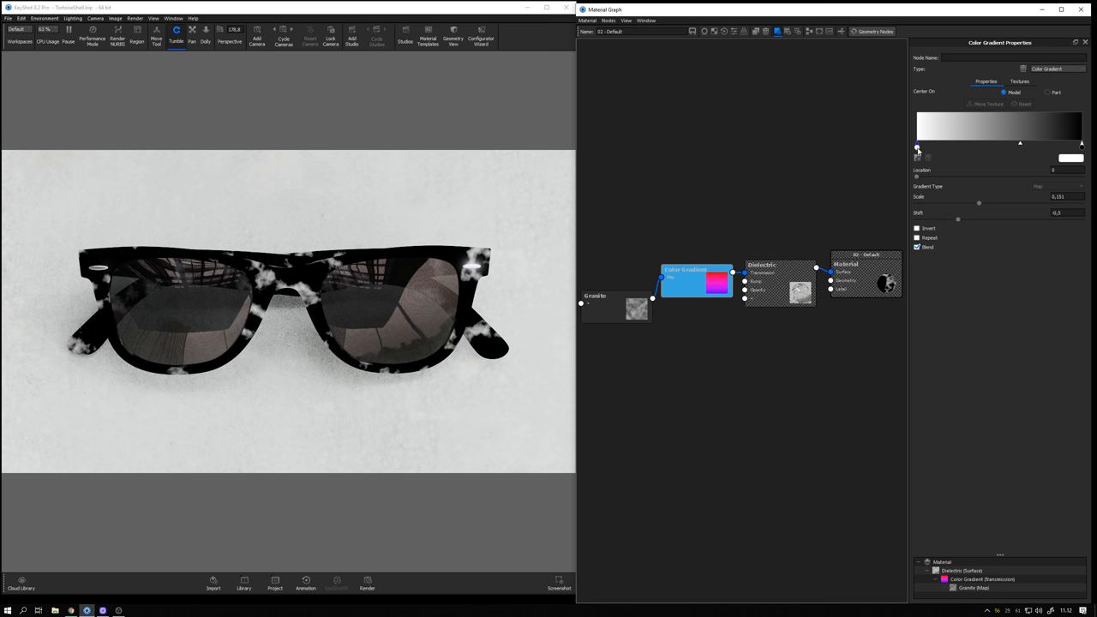
Step: Recolour a gradient stop dark warm brown, then set Scale about 0.216 and Shift about -0.384
click(917, 148)
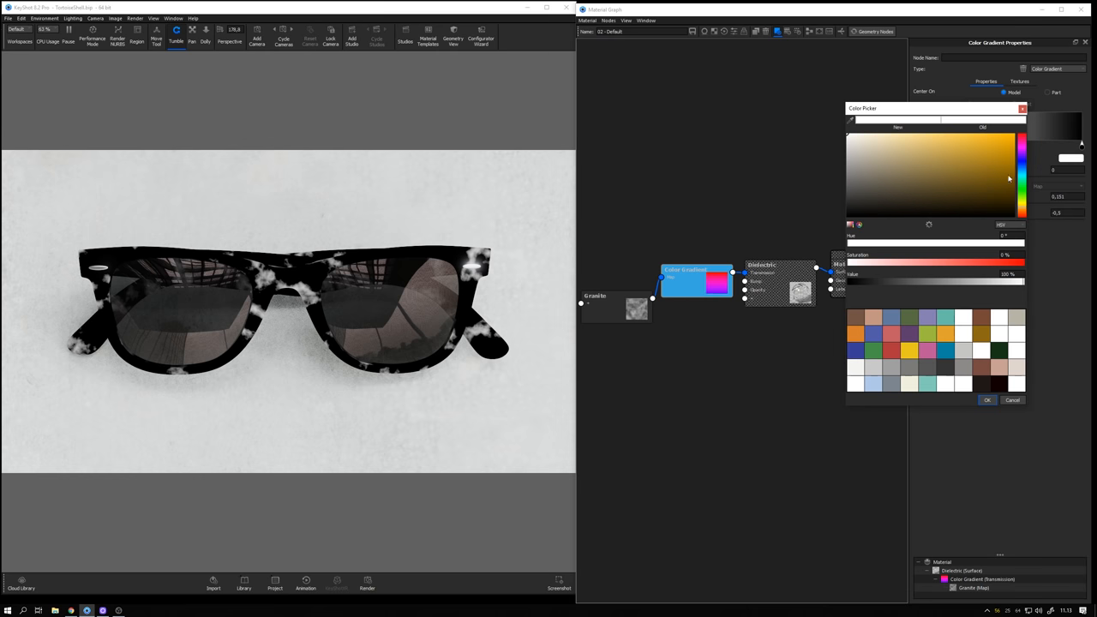
click(1022, 206)
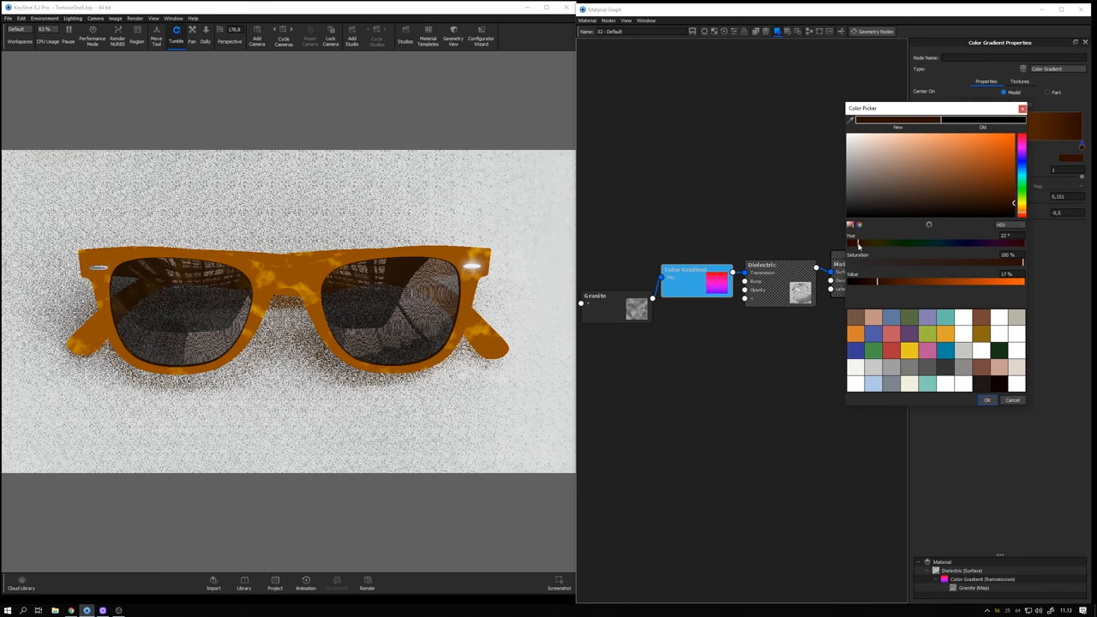
click(986, 400)
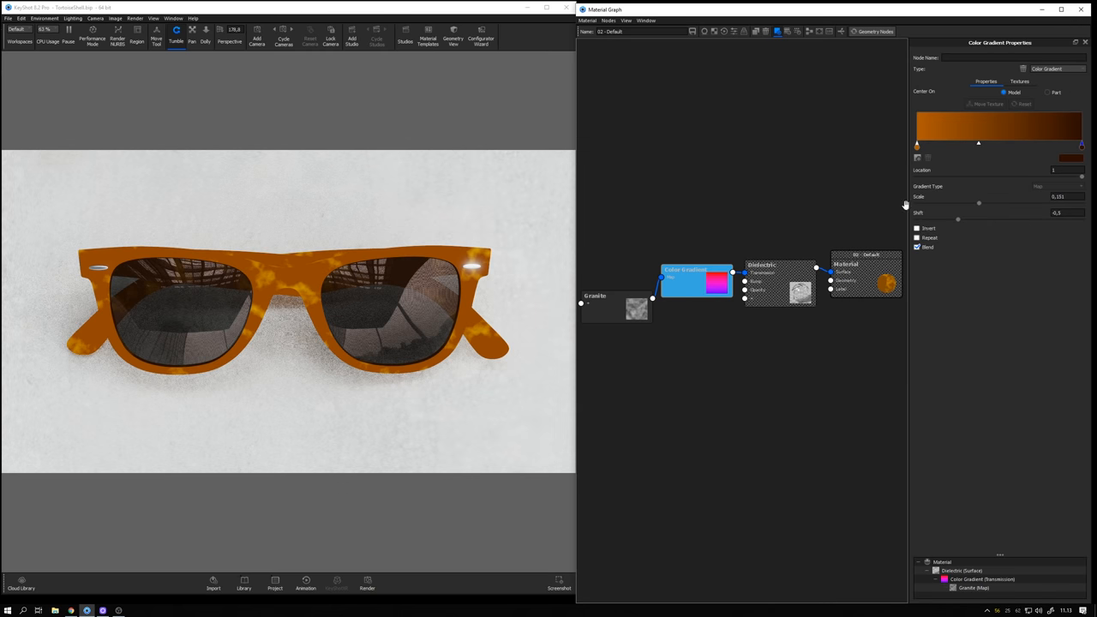
mouse_move(500, 267)
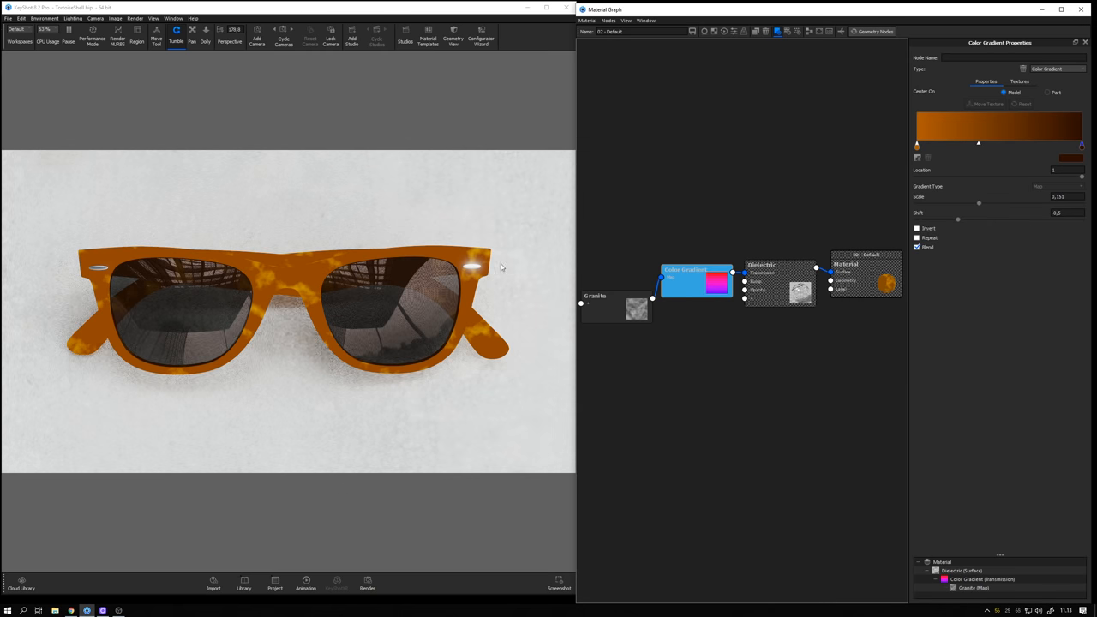
drag(979, 203, 956, 203)
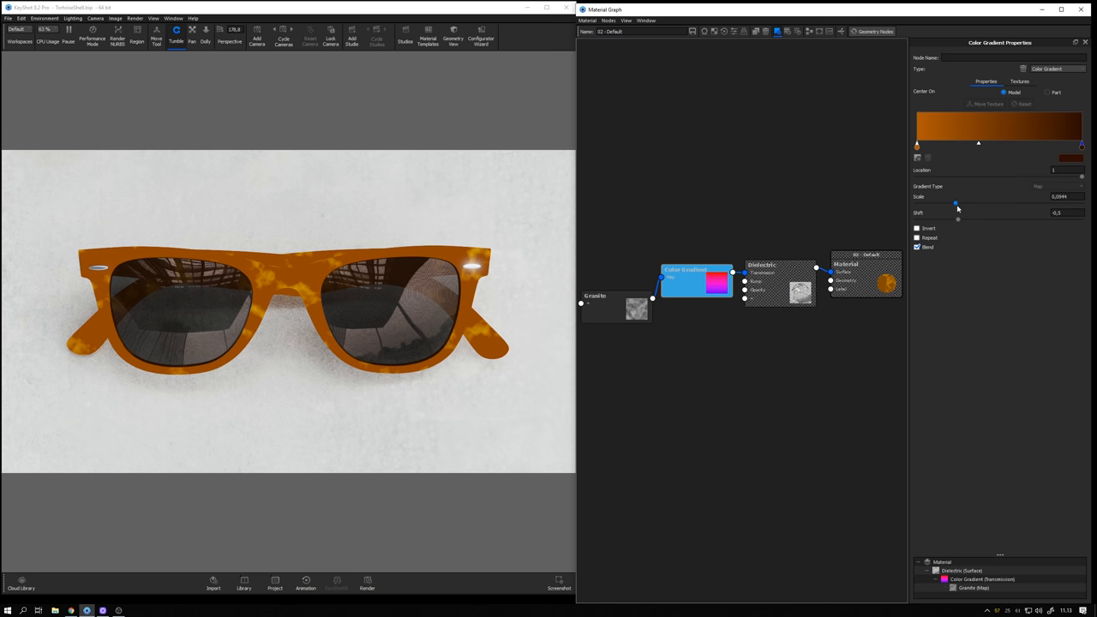
drag(956, 204, 1007, 203)
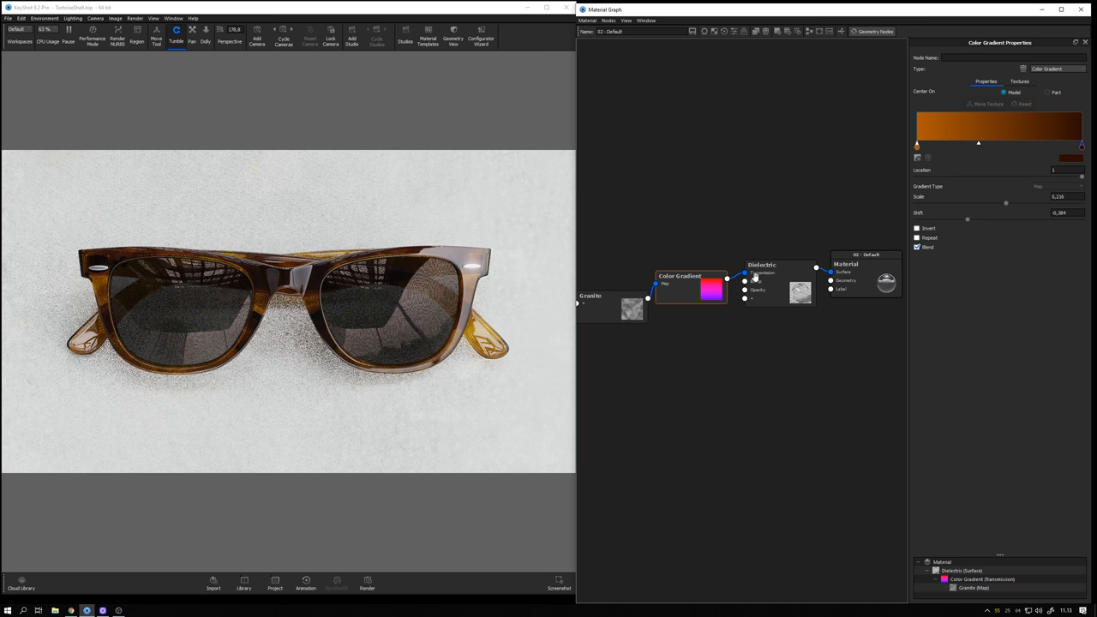
Step: Set the Dielectric's Transparency Distance to 0.3 cm and add a small Roughness value
click(761, 264)
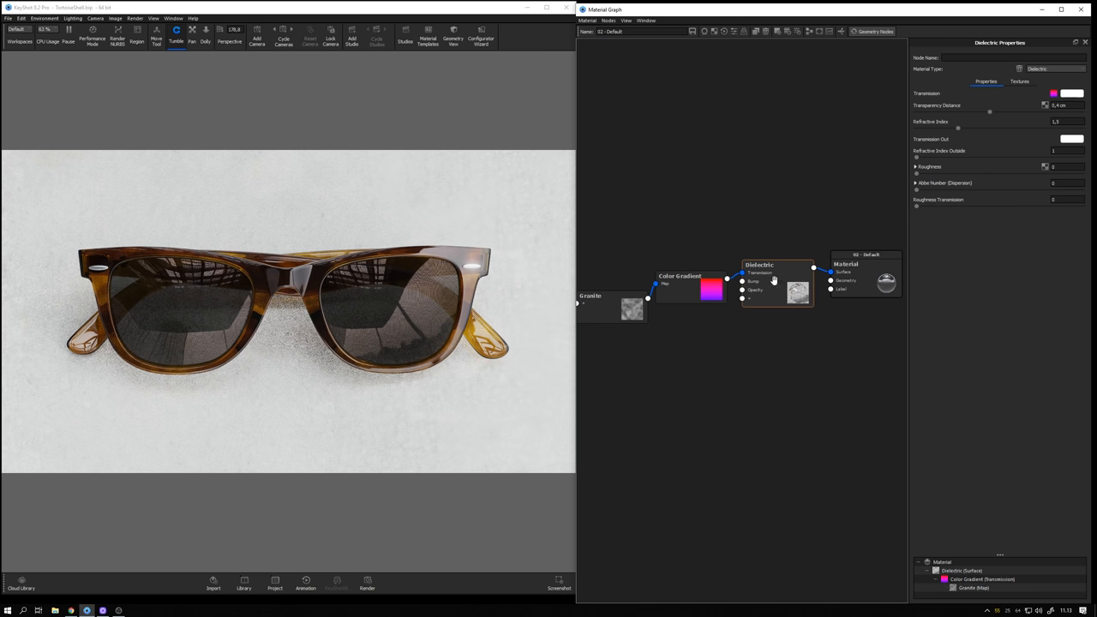
triple_click(1067, 105)
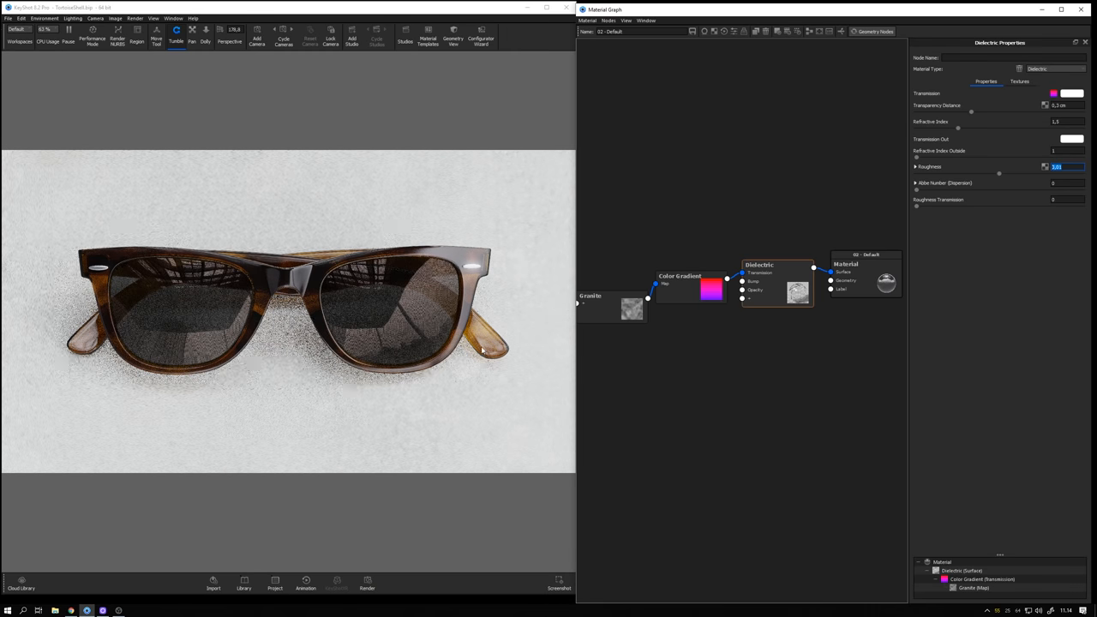
click(680, 275)
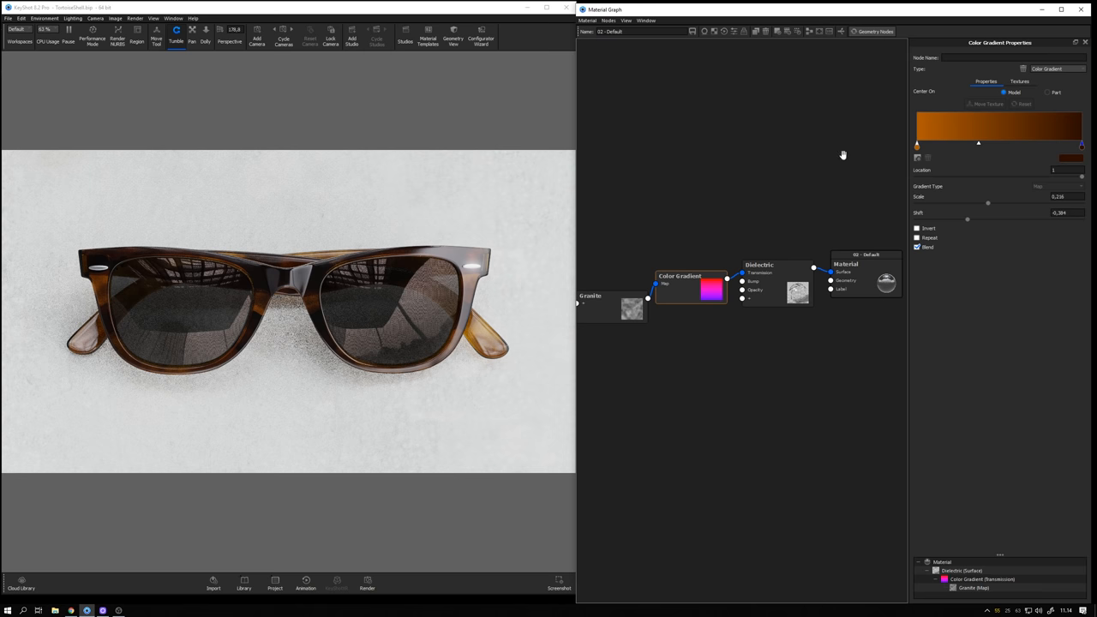
Step: Darken the gradient's starting colour to Value 36%, Hue 15° deep reddish brown
click(1070, 158)
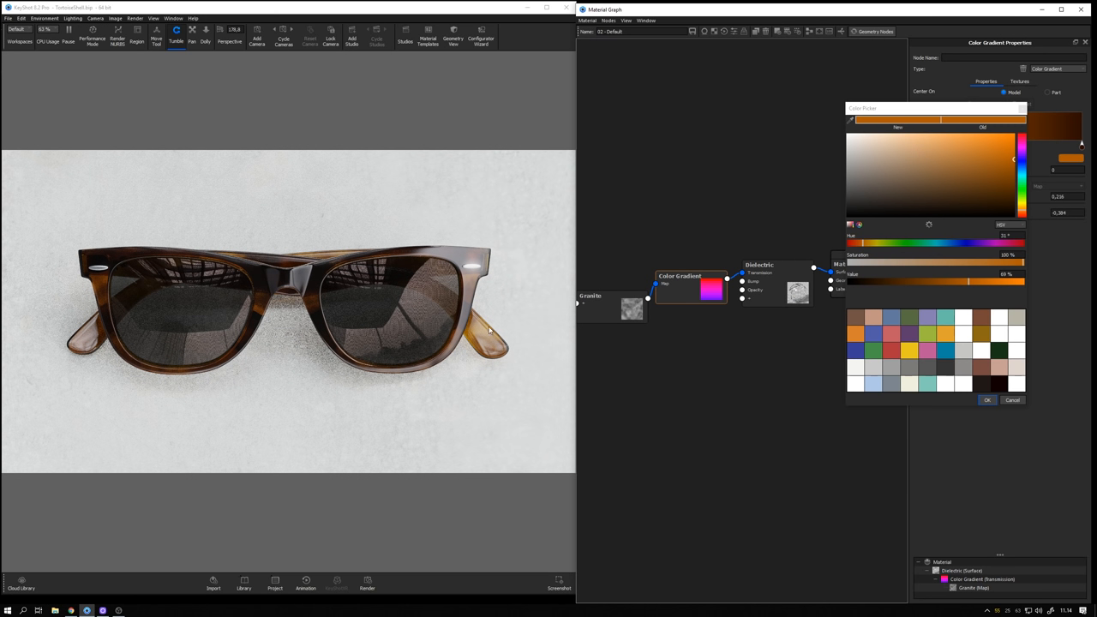
mouse_move(1012, 175)
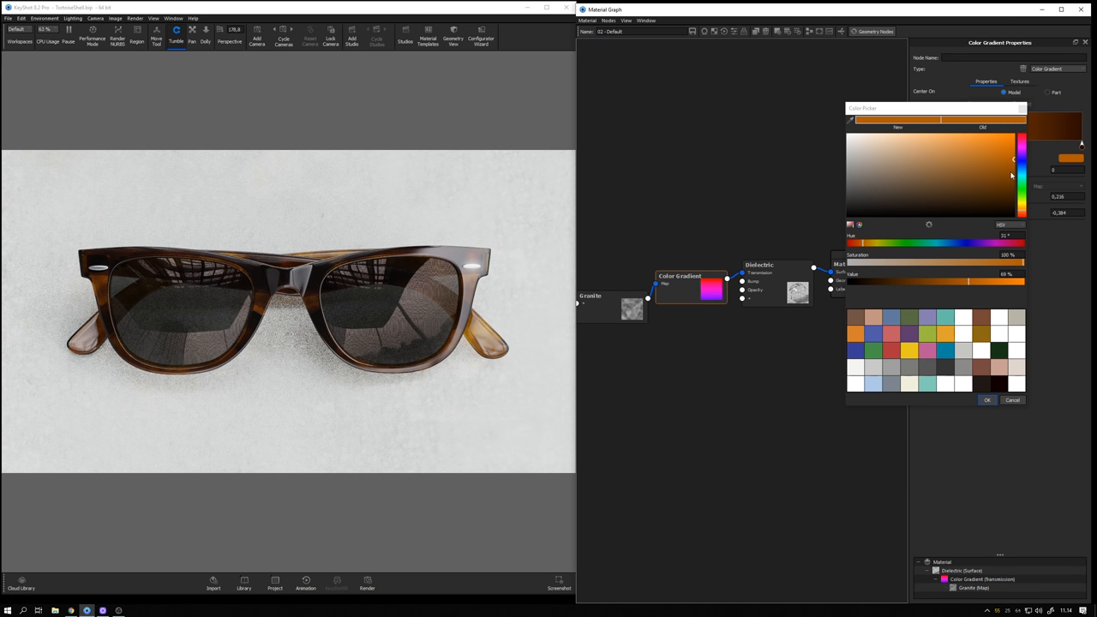
drag(969, 281, 936, 281)
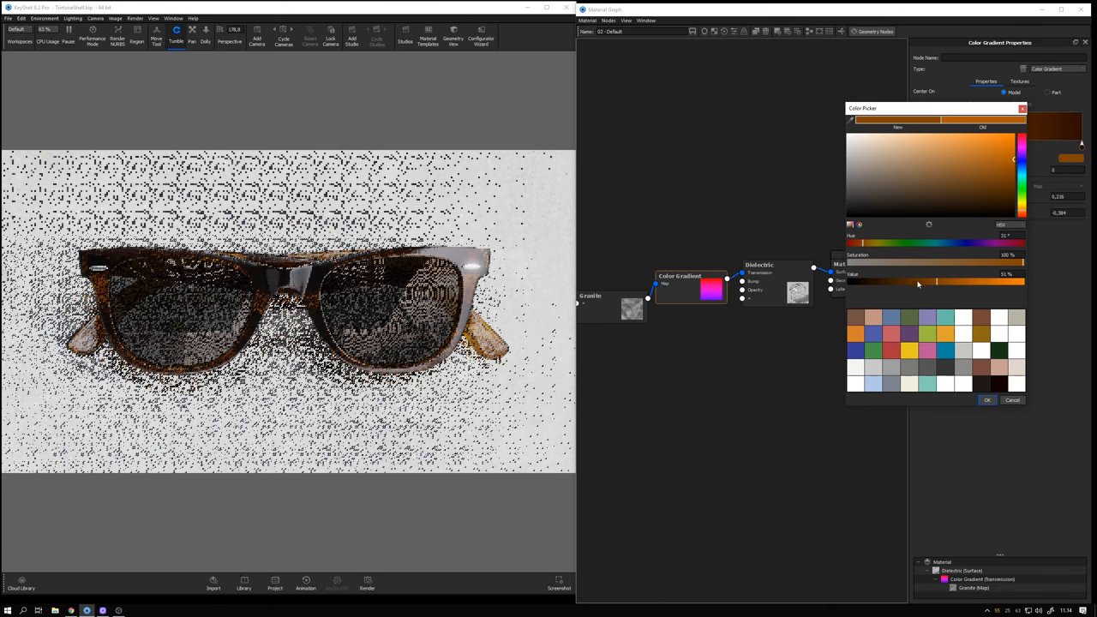
drag(949, 282, 909, 281)
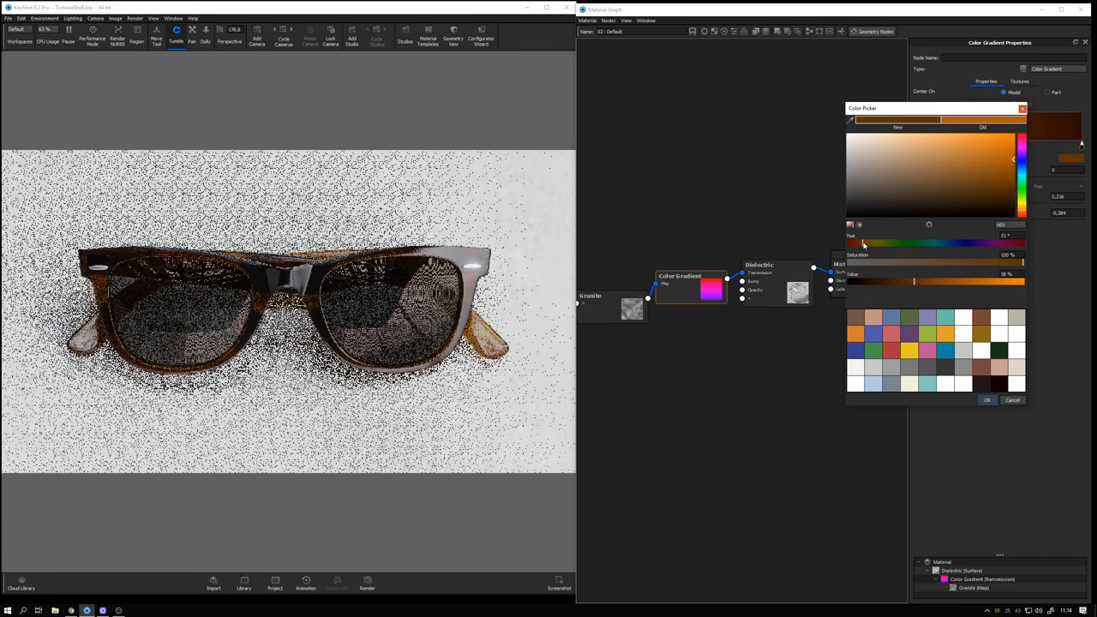
drag(866, 243, 854, 243)
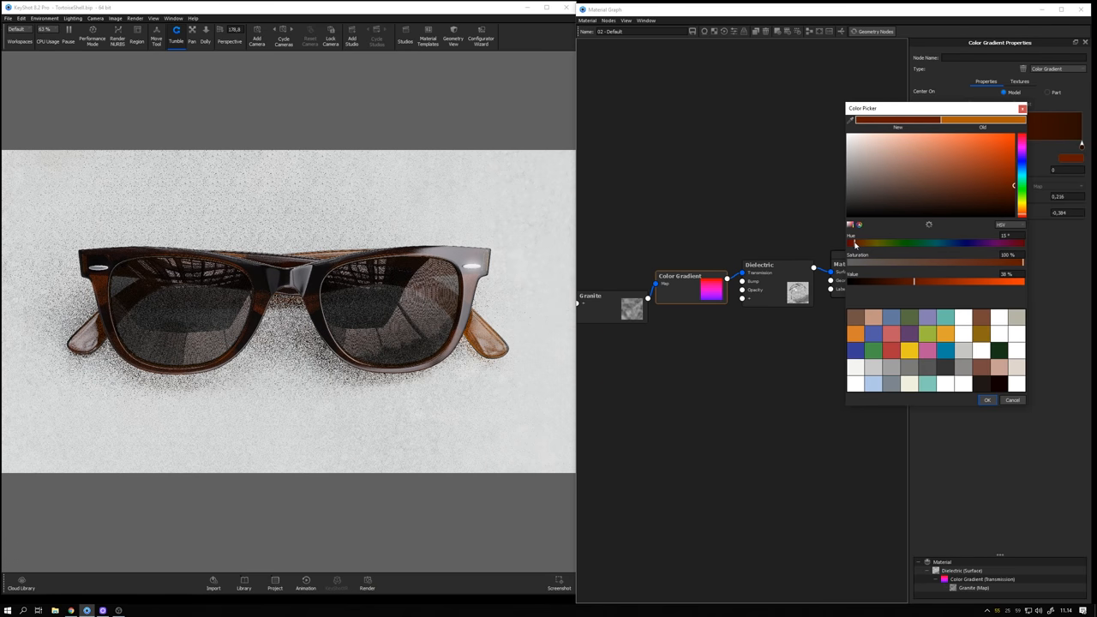
click(988, 400)
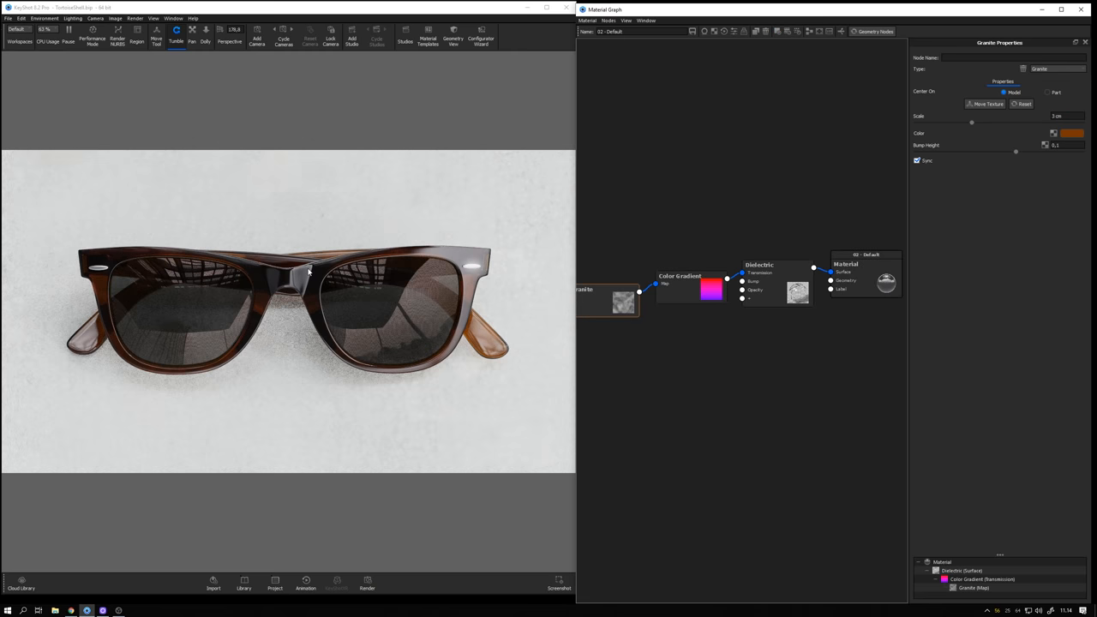
mouse_move(316, 268)
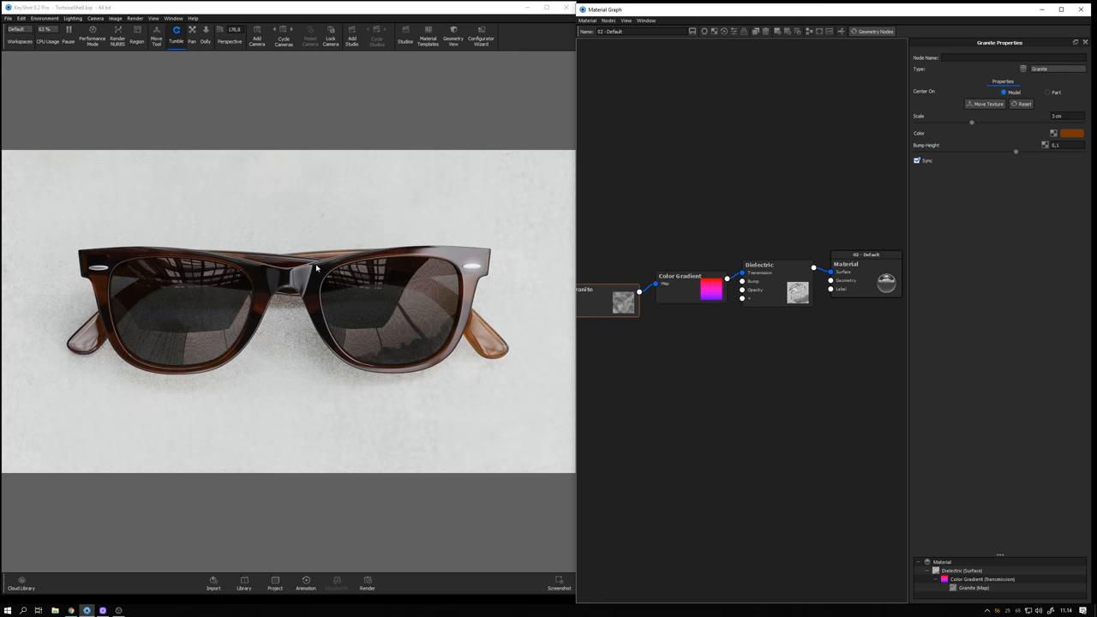
mouse_move(329, 279)
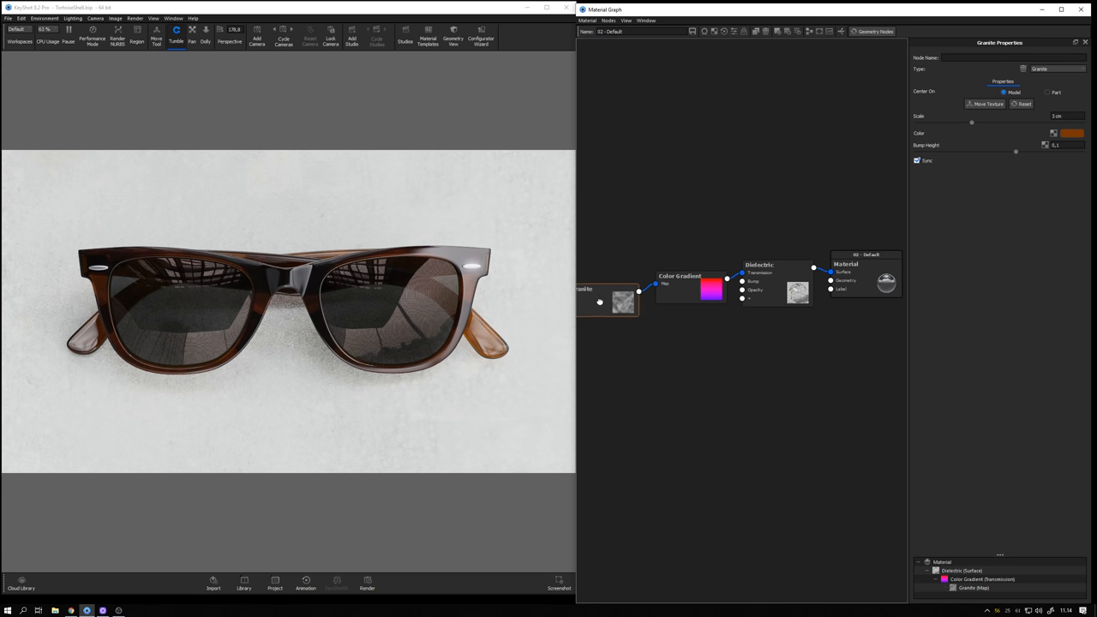
Step: Set the Granite texture scale to 3.402 cm with a white colour swatch
click(607, 298)
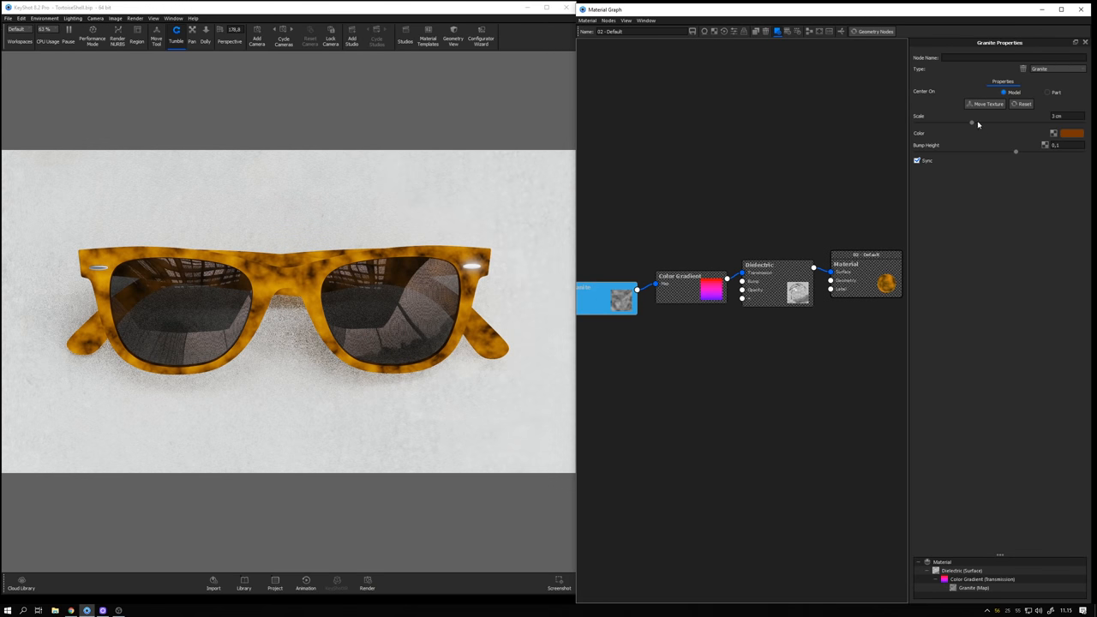
drag(971, 122, 980, 123)
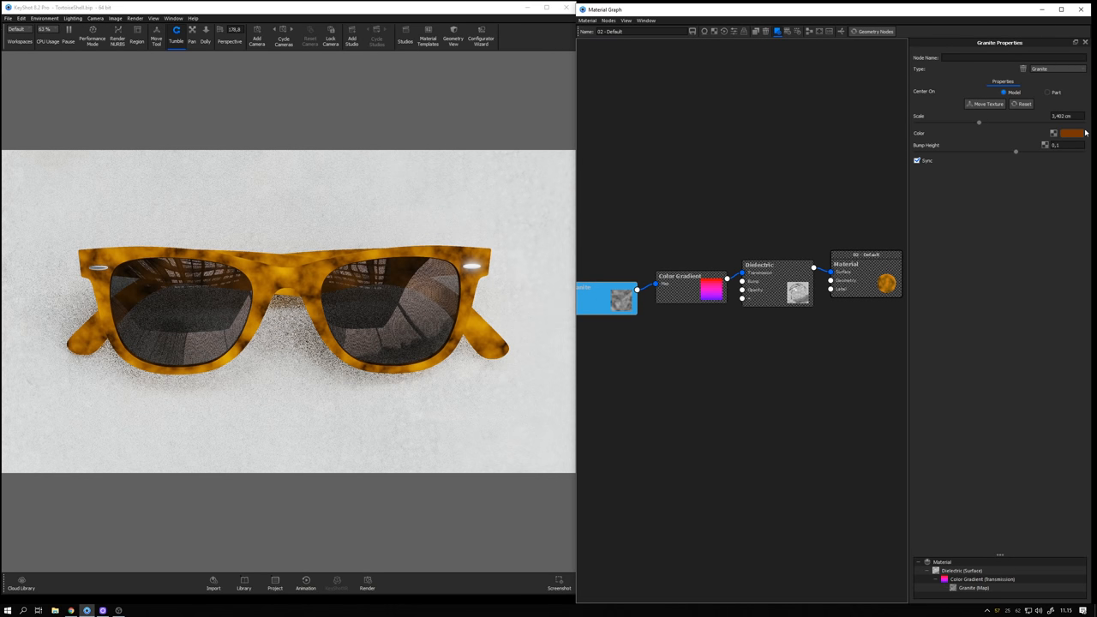
click(1072, 132)
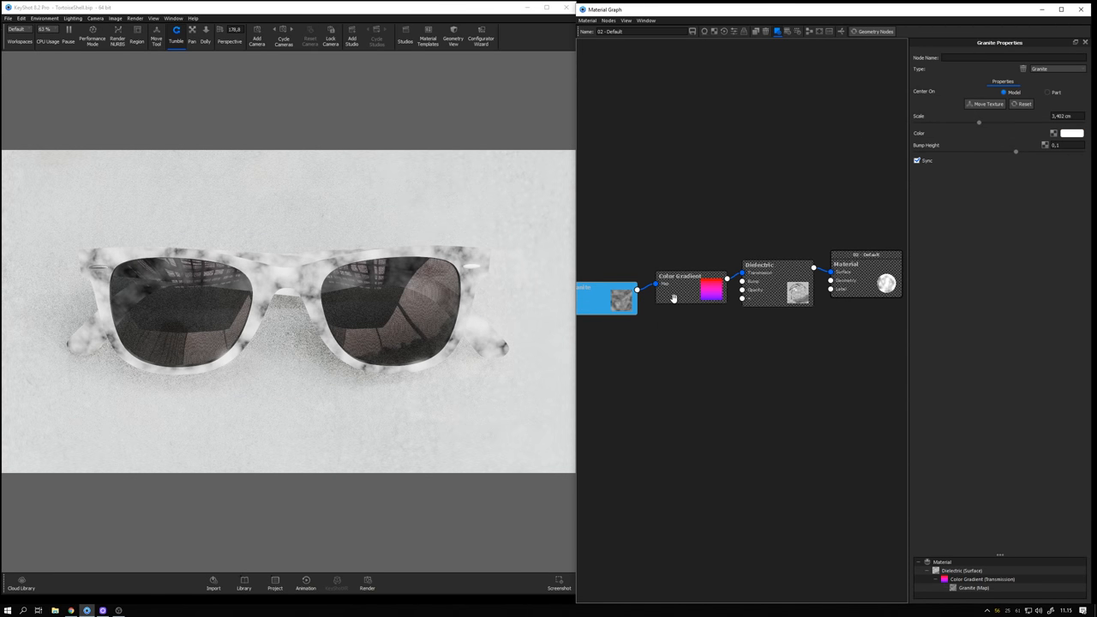
click(680, 276)
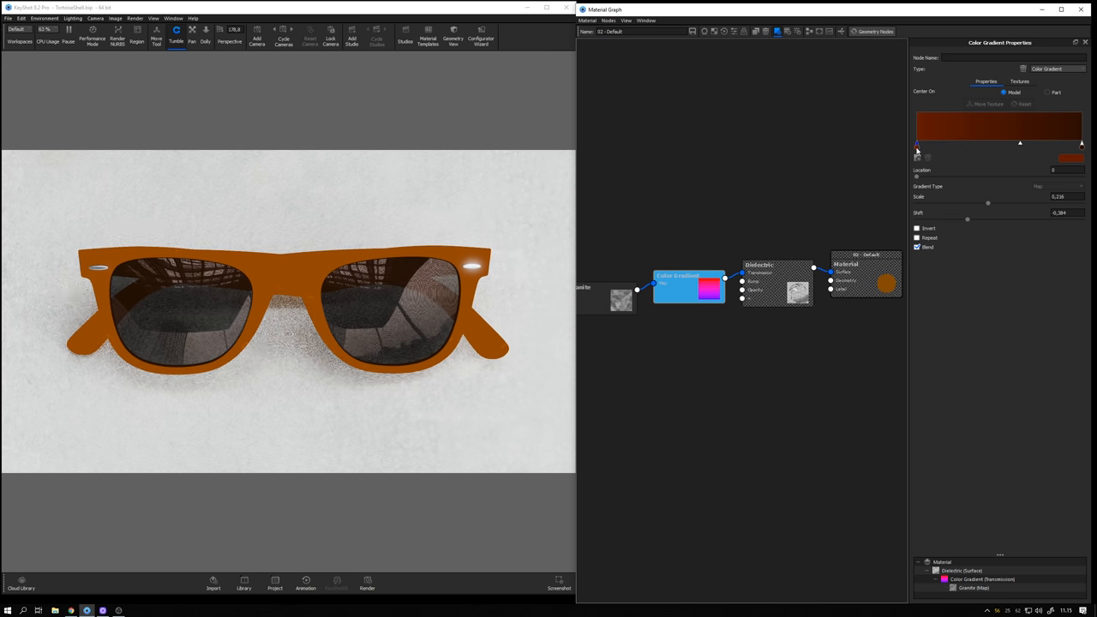
Step: Set gradient stops to bright red-orange and near-black, scale 1, shift -0.534
click(1072, 158)
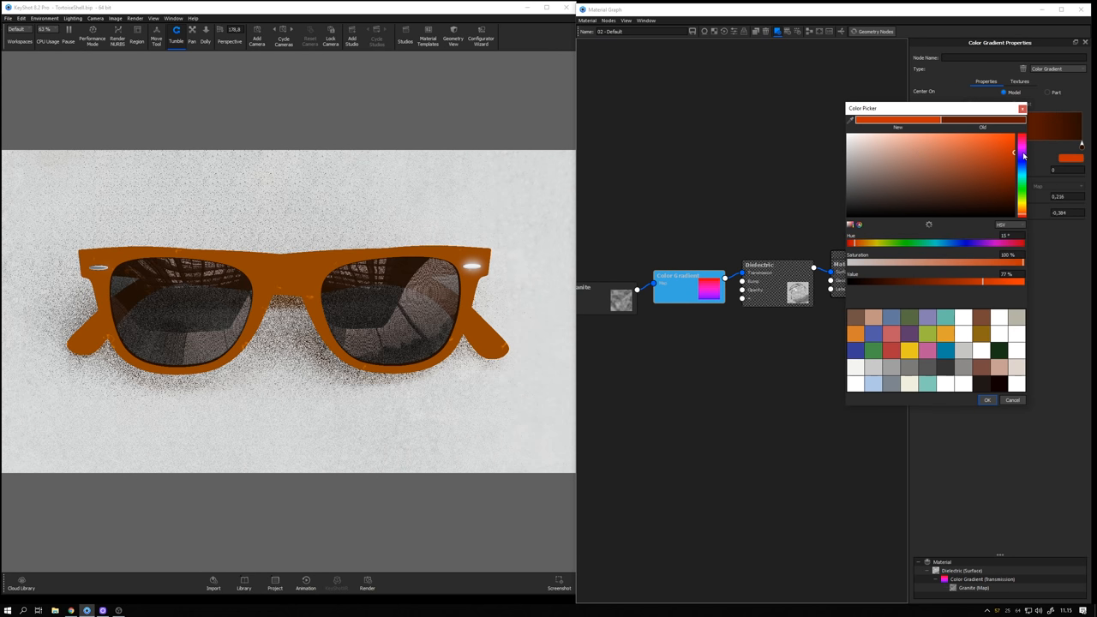
click(987, 400)
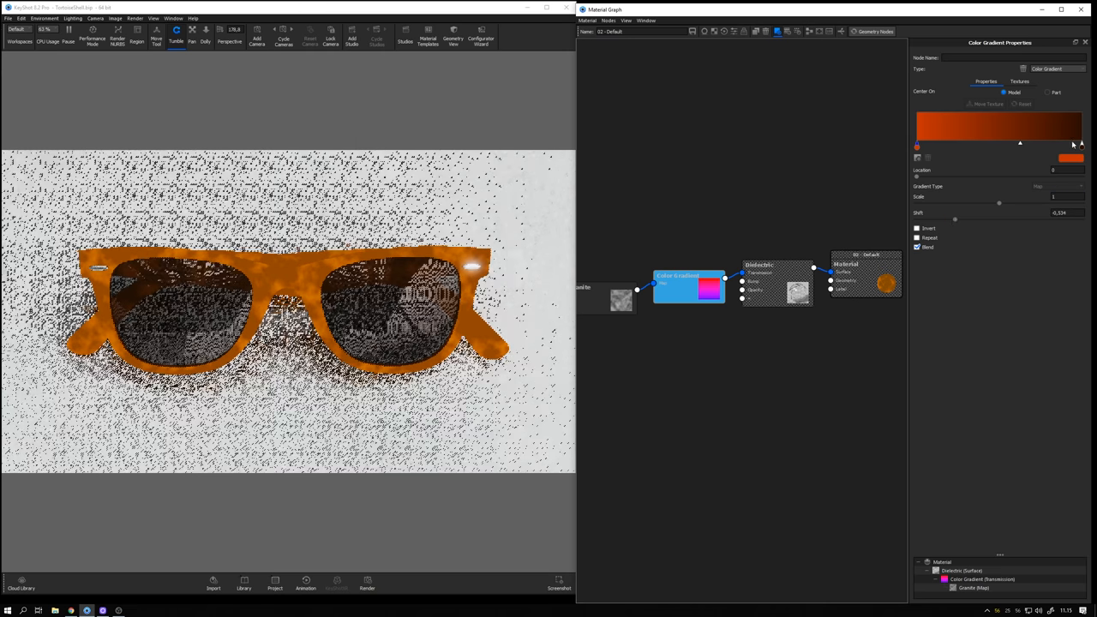
click(1072, 157)
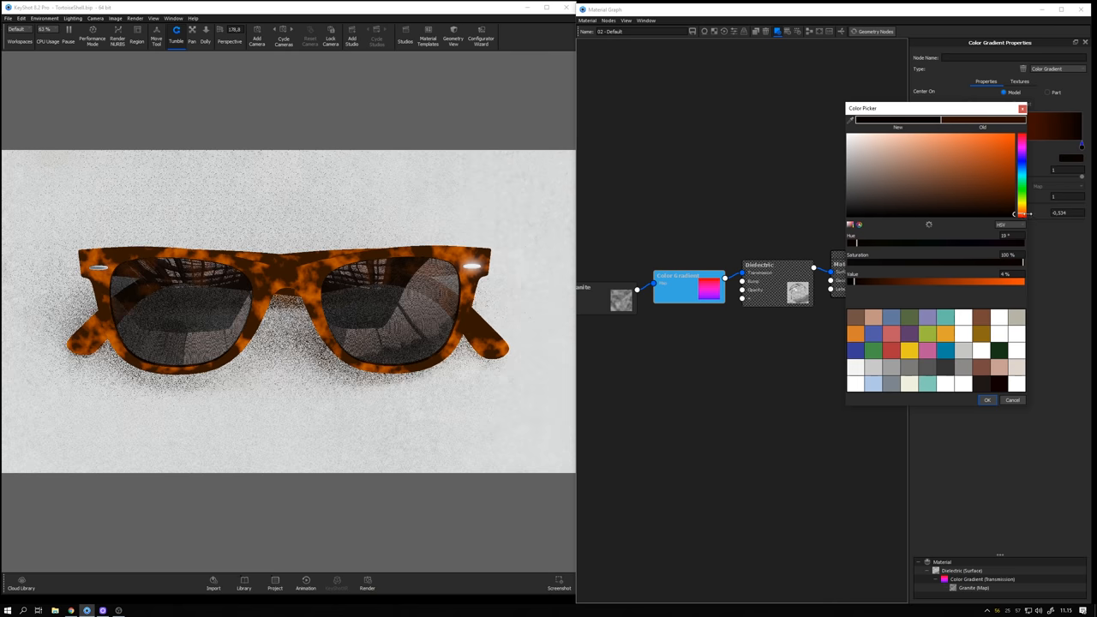
click(987, 400)
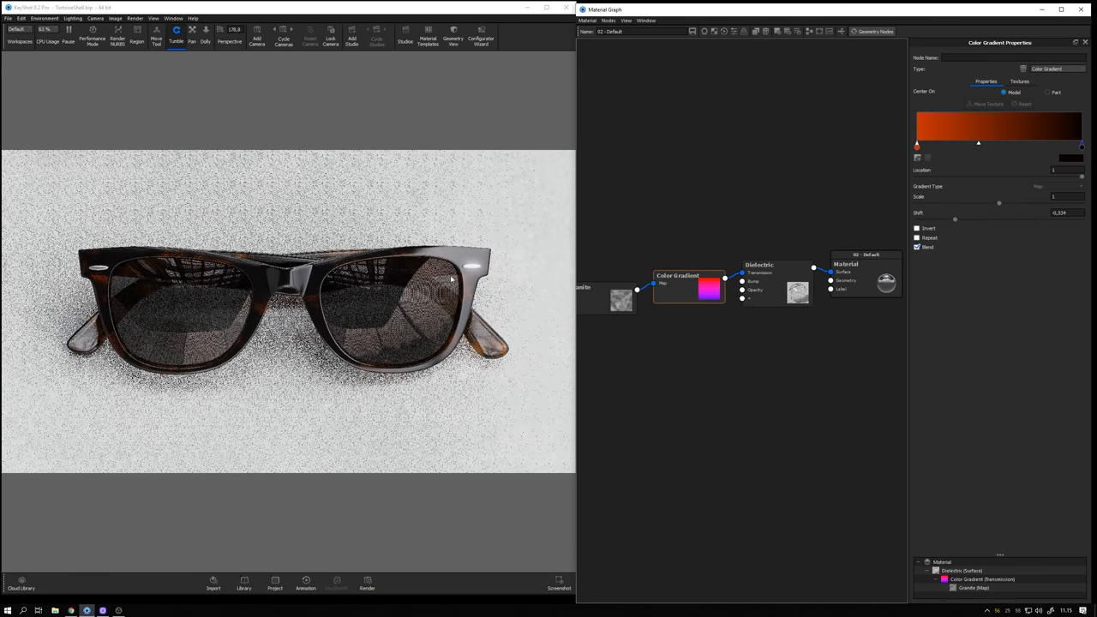
Step: Raise the start stop's Value to 91% and set Dielectric transparency distance to 0.339 cm
click(759, 264)
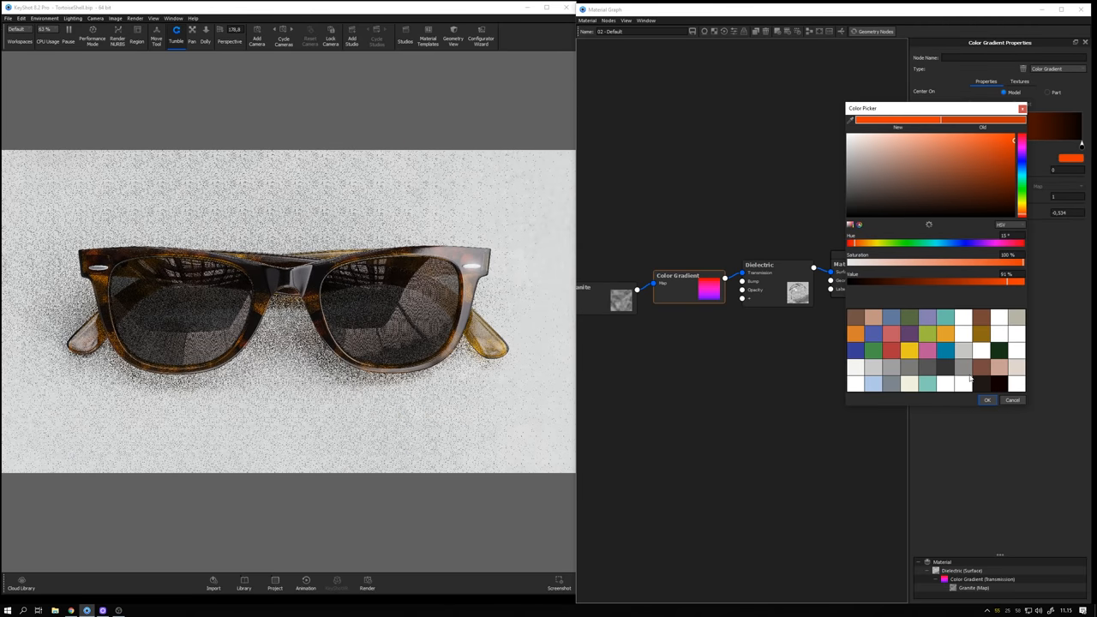
click(987, 400)
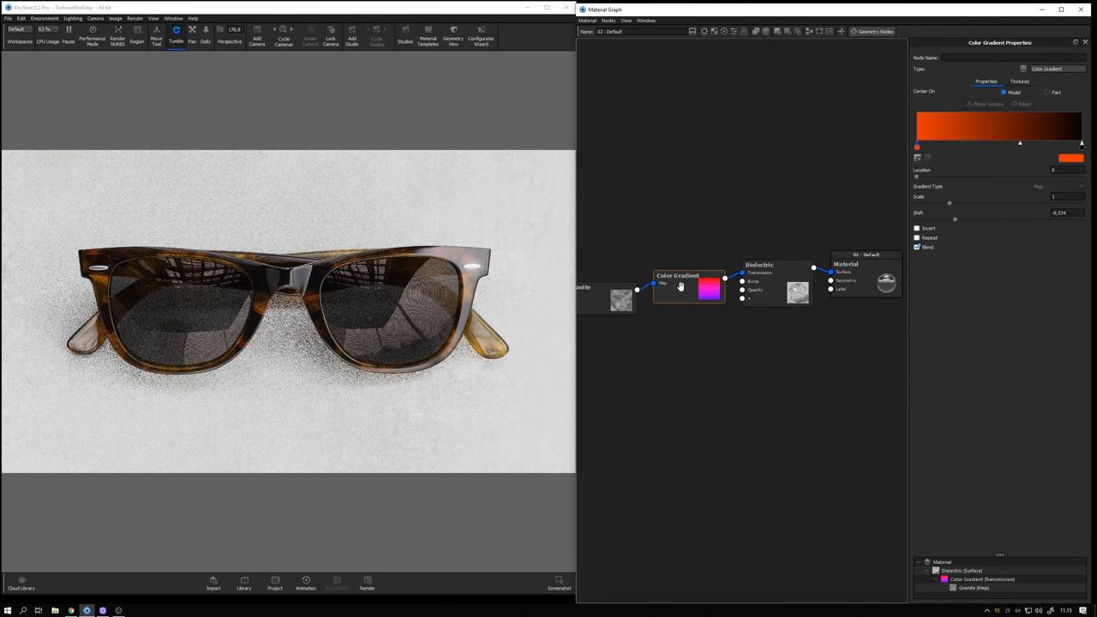
click(760, 264)
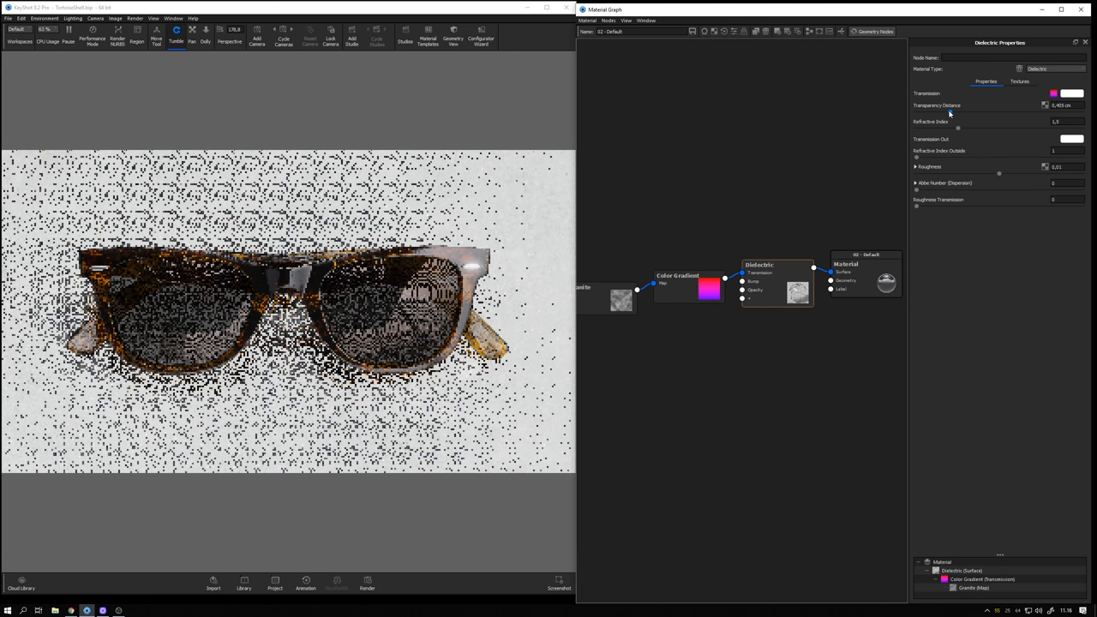
click(1067, 104)
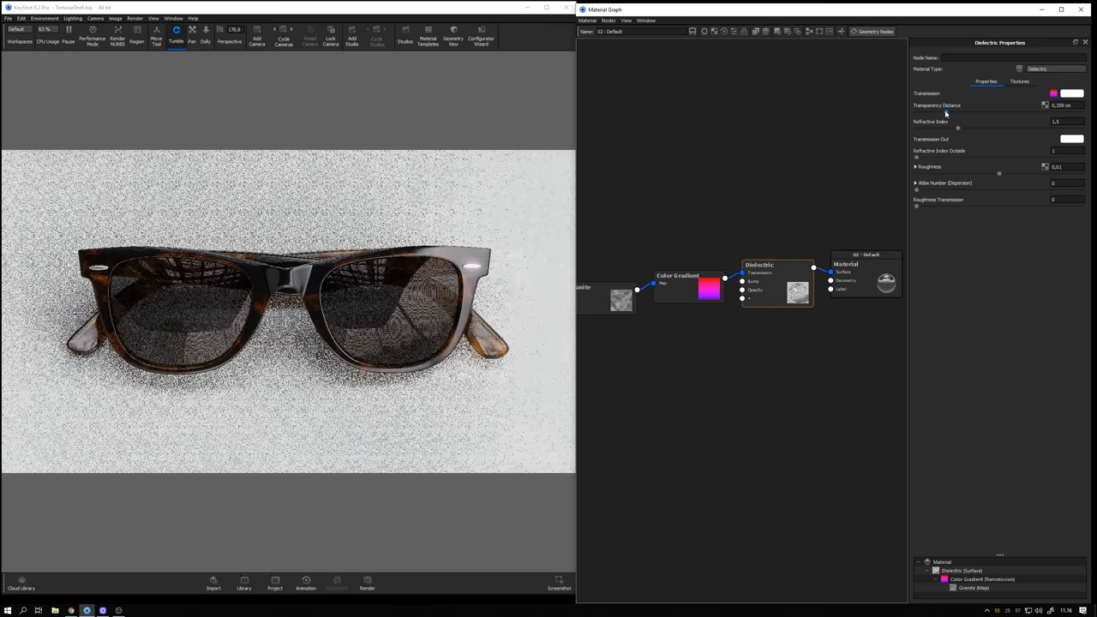